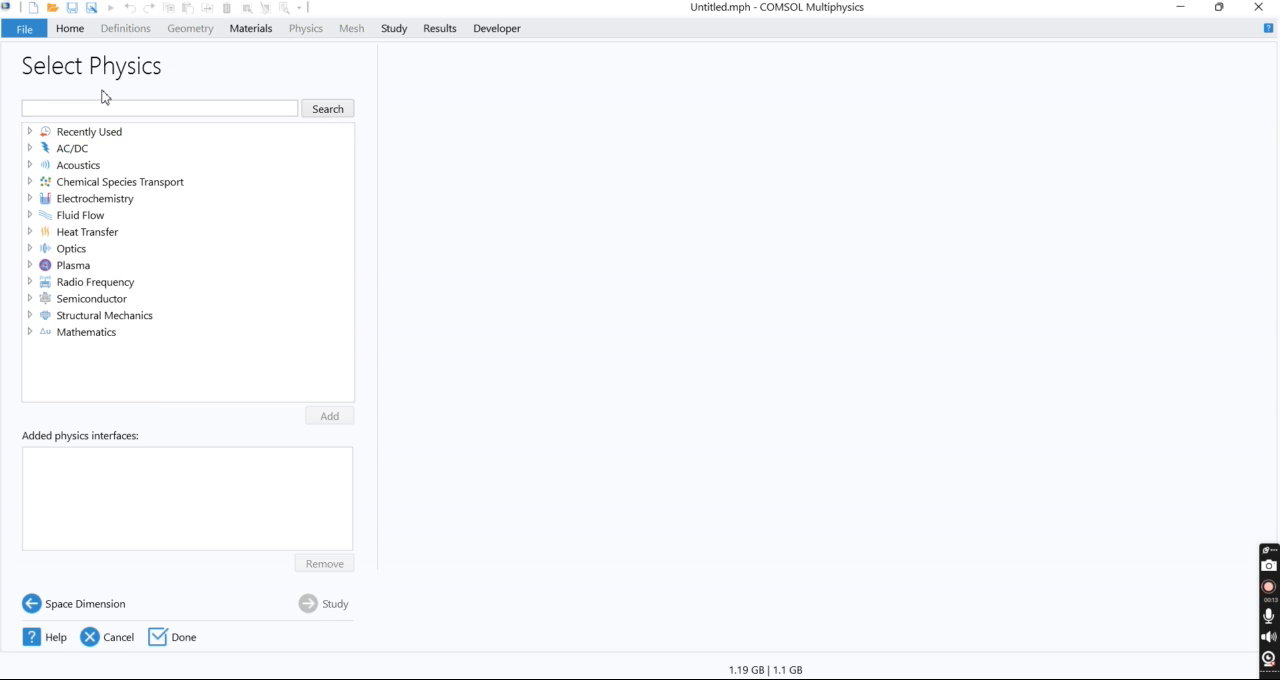
Add Heat Transfer in Solids physics and move on to selecting the study type.
{"action": "left_click", "coordinate": [87, 231]}
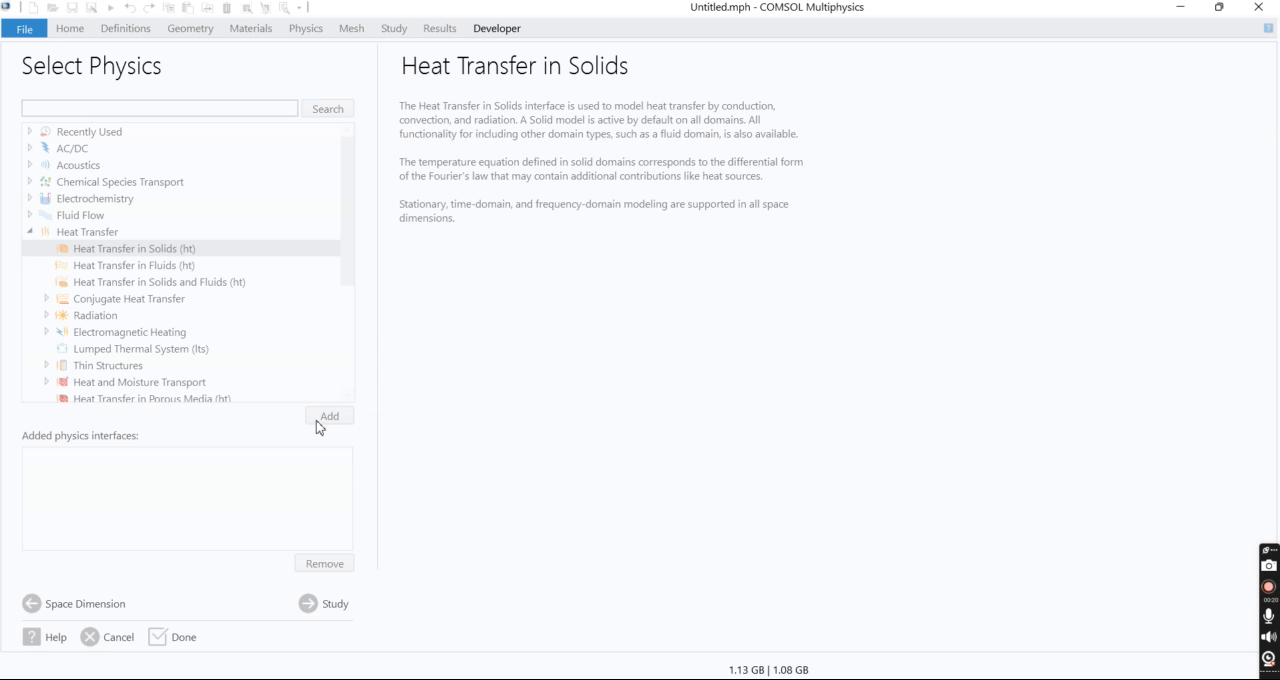
{"action": "left_click", "coordinate": [329, 416]}
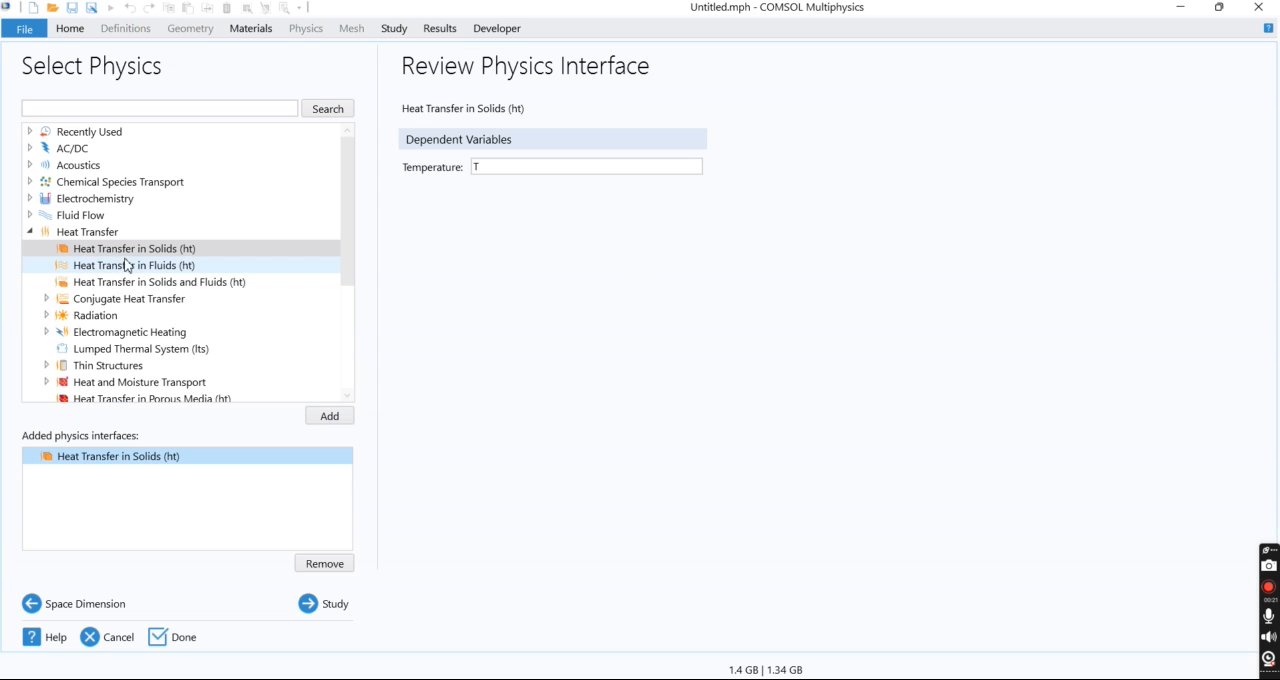
{"action": "left_click", "coordinate": [334, 603]}
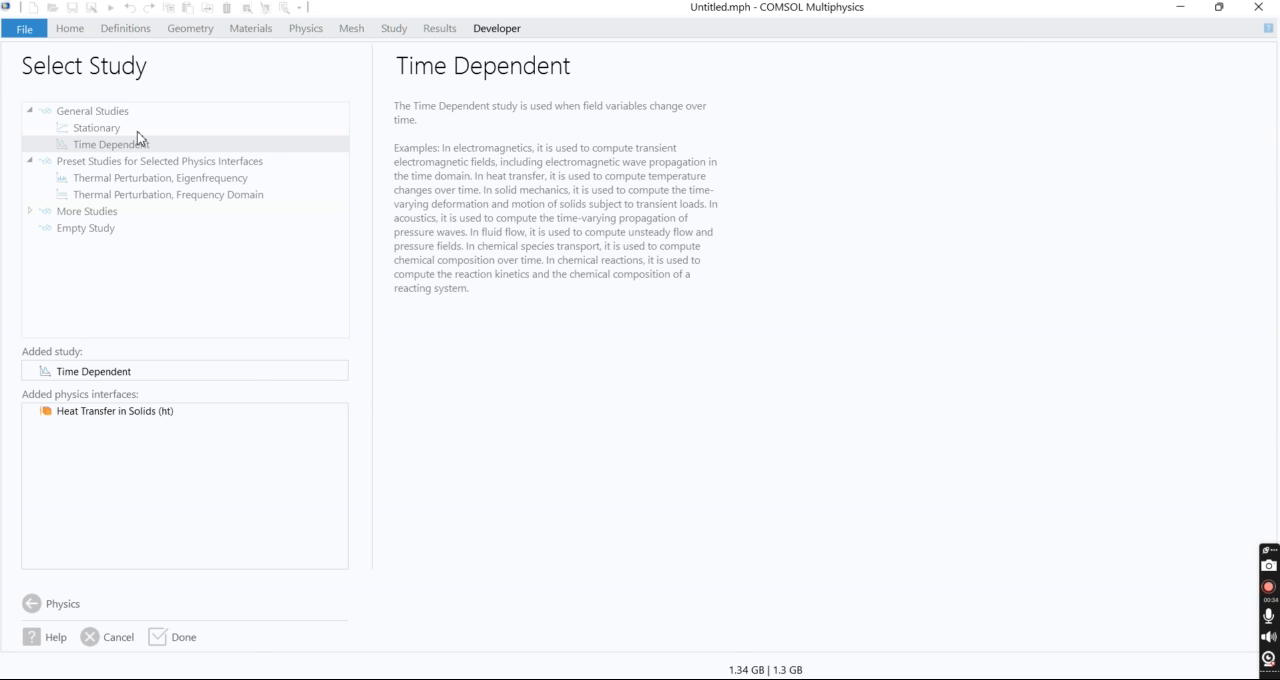
Finish the Model Wizard with Done to create the model.
{"action": "left_click", "coordinate": [184, 637]}
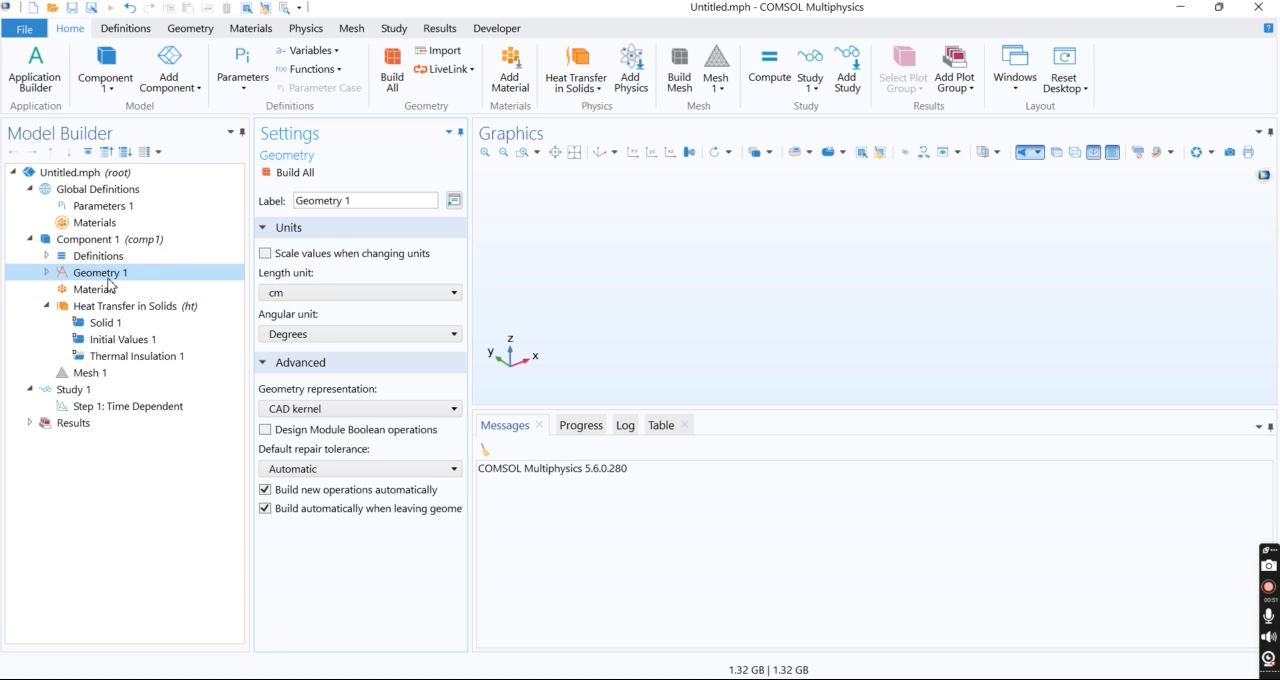
Add a block with width 10, depth 10 and height 5, and build all.
{"action": "right_click", "coordinate": [101, 272]}
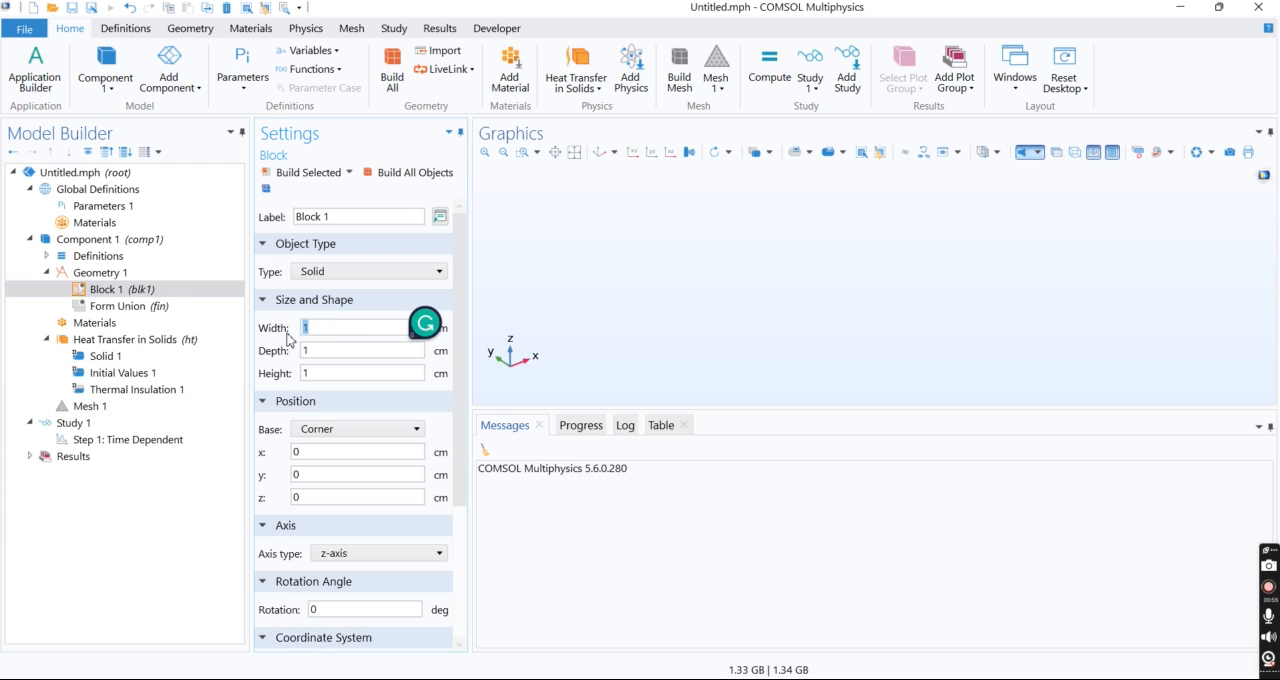
{"action": "left_click", "coordinate": [362, 350]}
{"action": "type", "text": "0"}
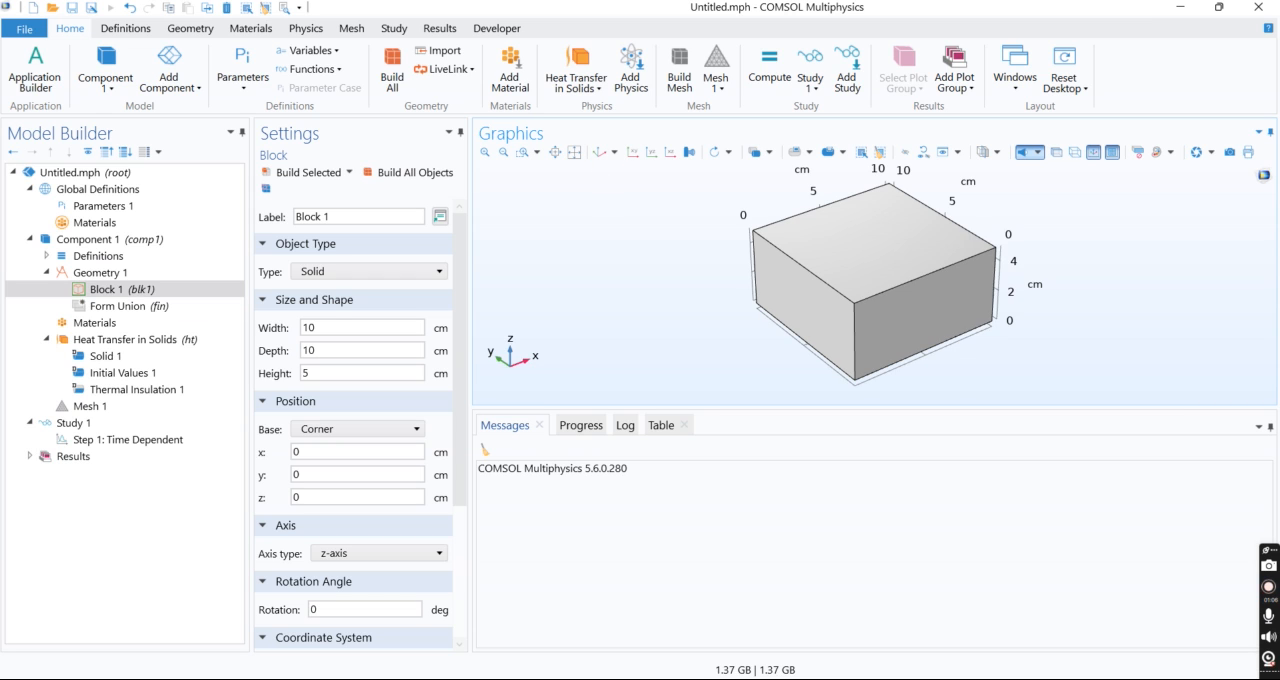
{"action": "right_click", "coordinate": [97, 322]}
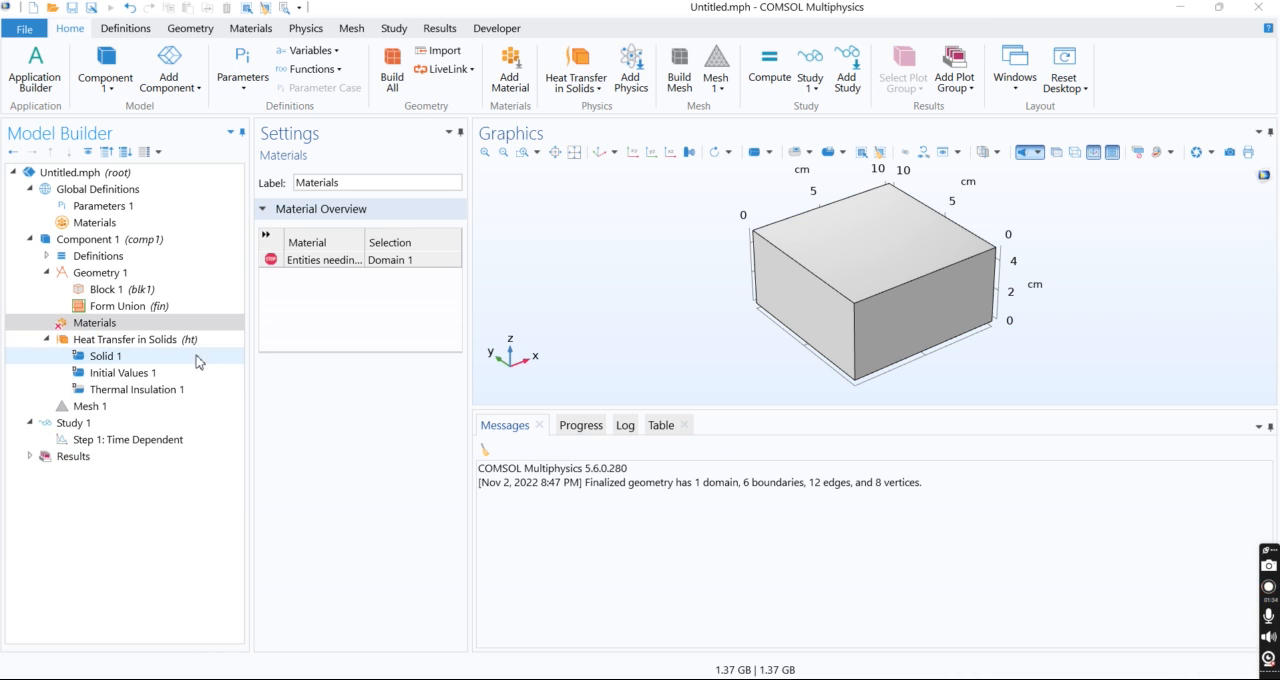
Add Material Switch 1 under Materials for the block's domain.
{"action": "right_click", "coordinate": [93, 322]}
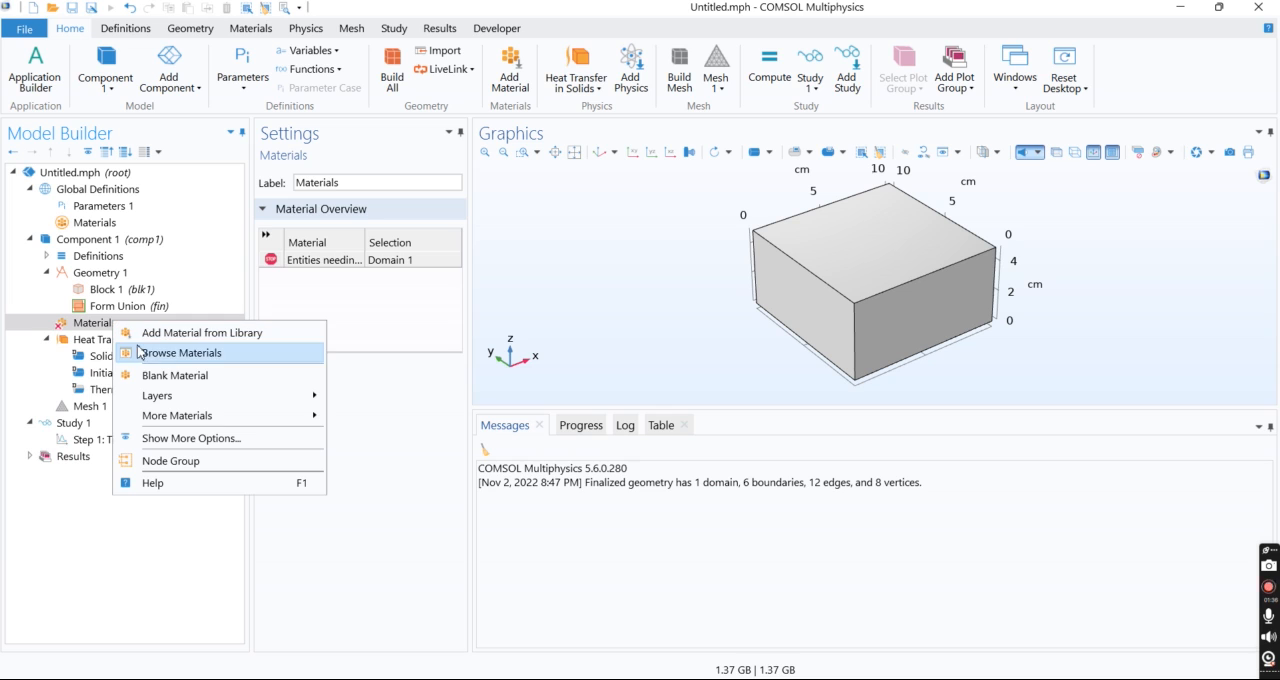
{"action": "mouse_move", "coordinate": [178, 415]}
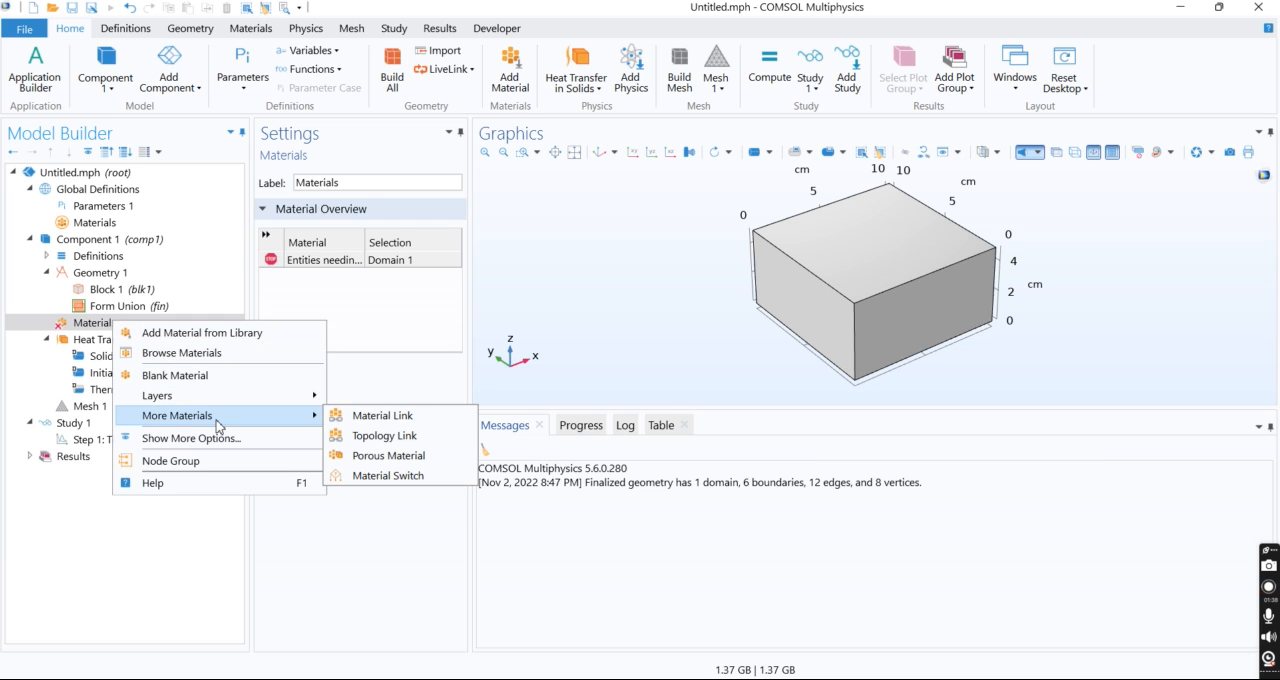
{"action": "mouse_move", "coordinate": [390, 455]}
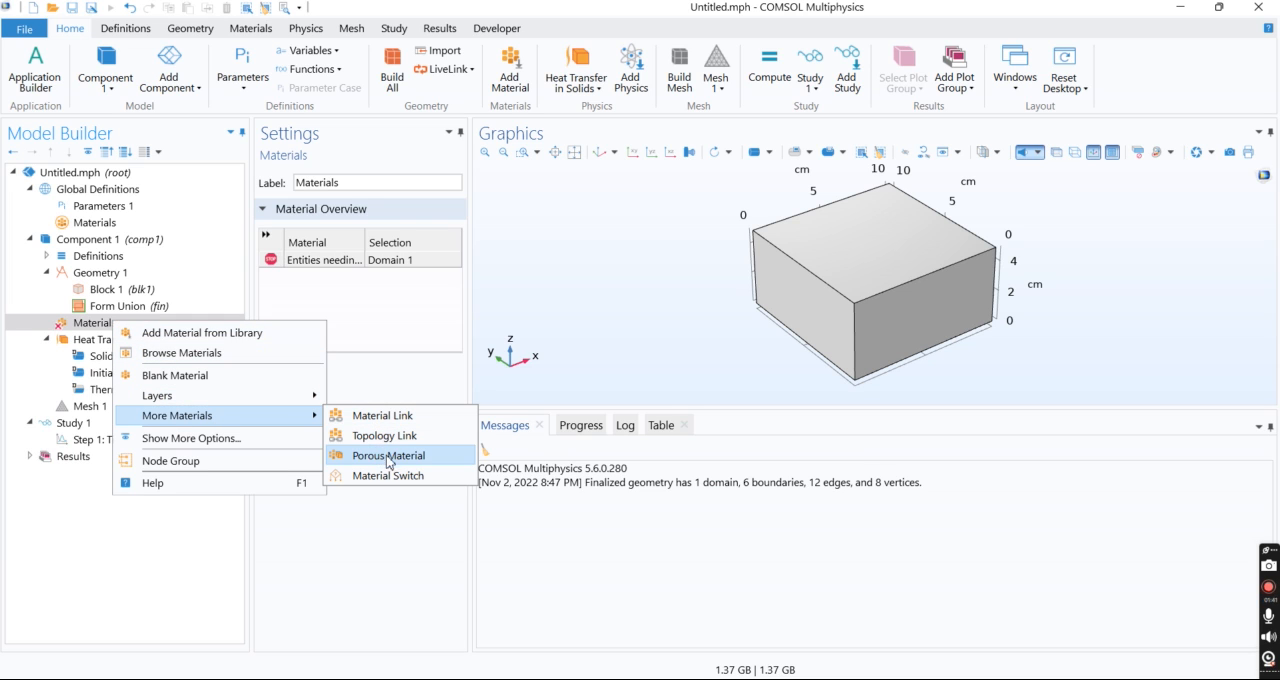
{"action": "left_click", "coordinate": [387, 475]}
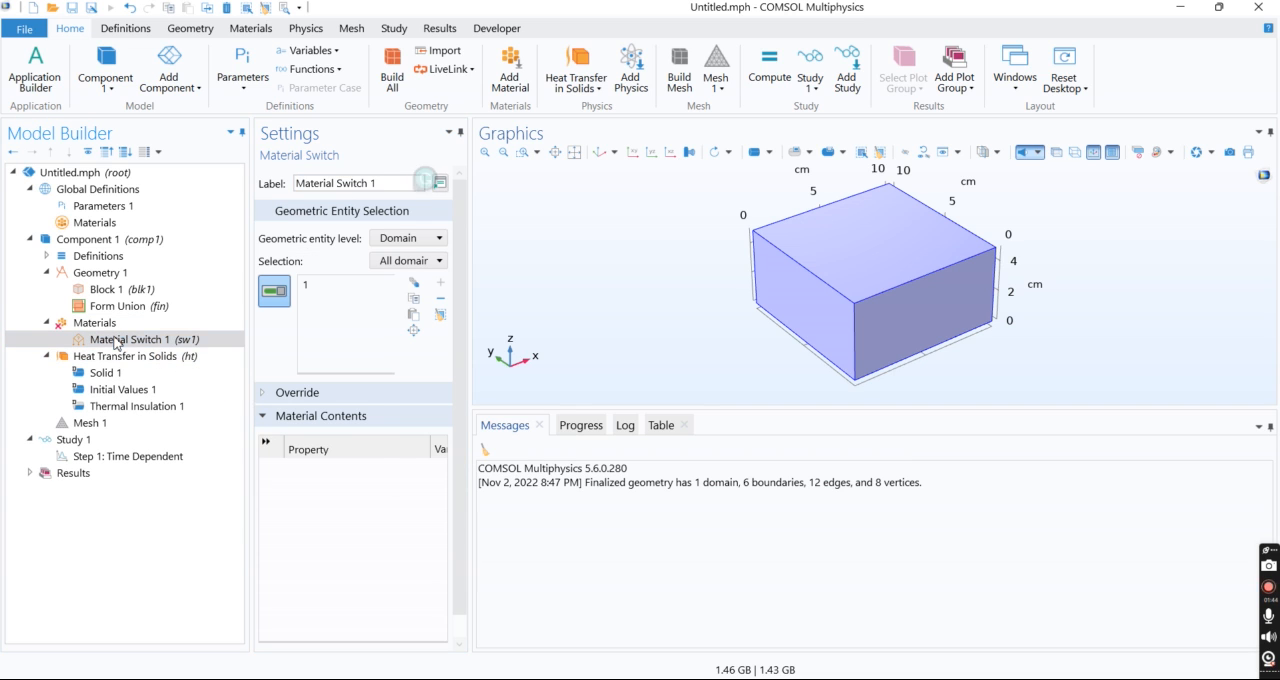
{"action": "right_click", "coordinate": [130, 339]}
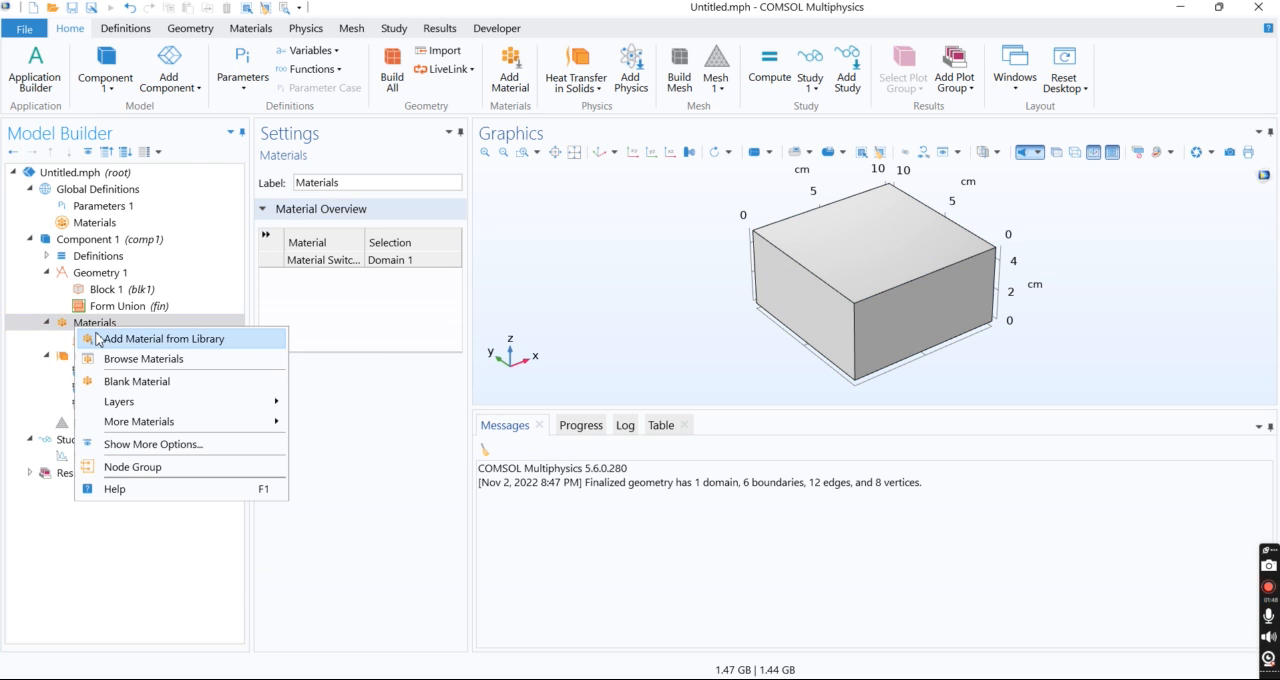
Add Aluminum, Copper and Iron from the Built-in material library.
{"action": "left_click", "coordinate": [162, 338]}
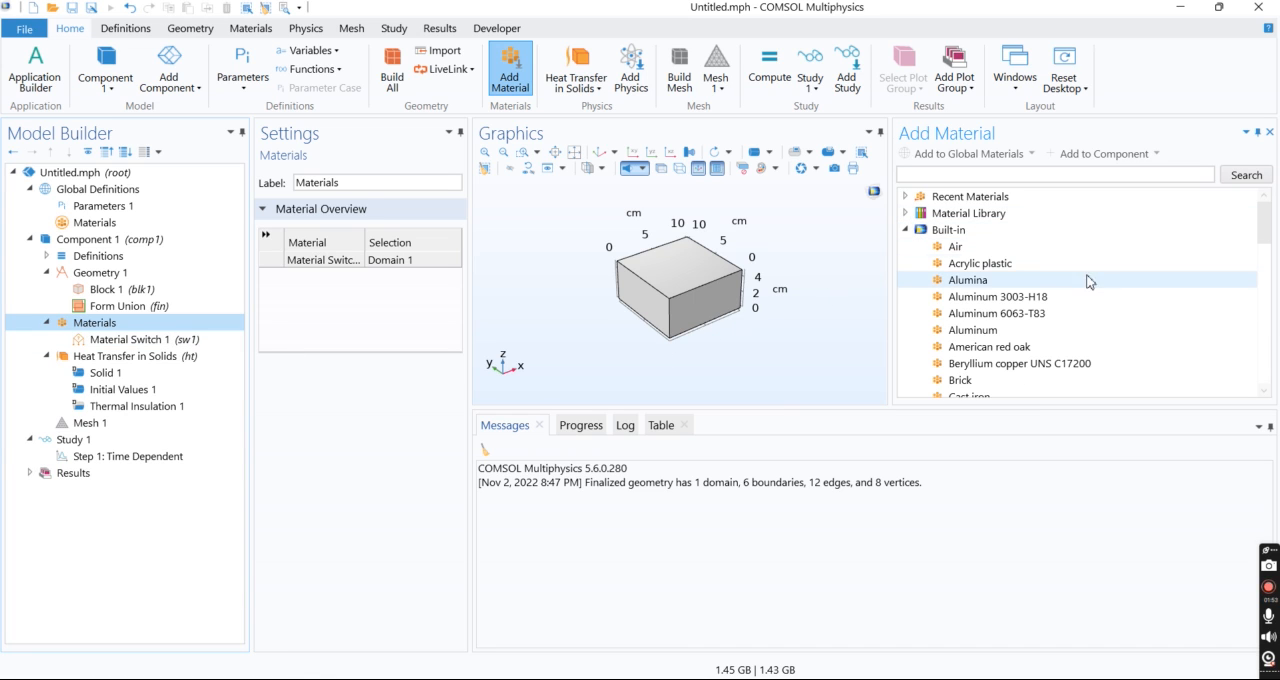
{"action": "mouse_move", "coordinate": [988, 290]}
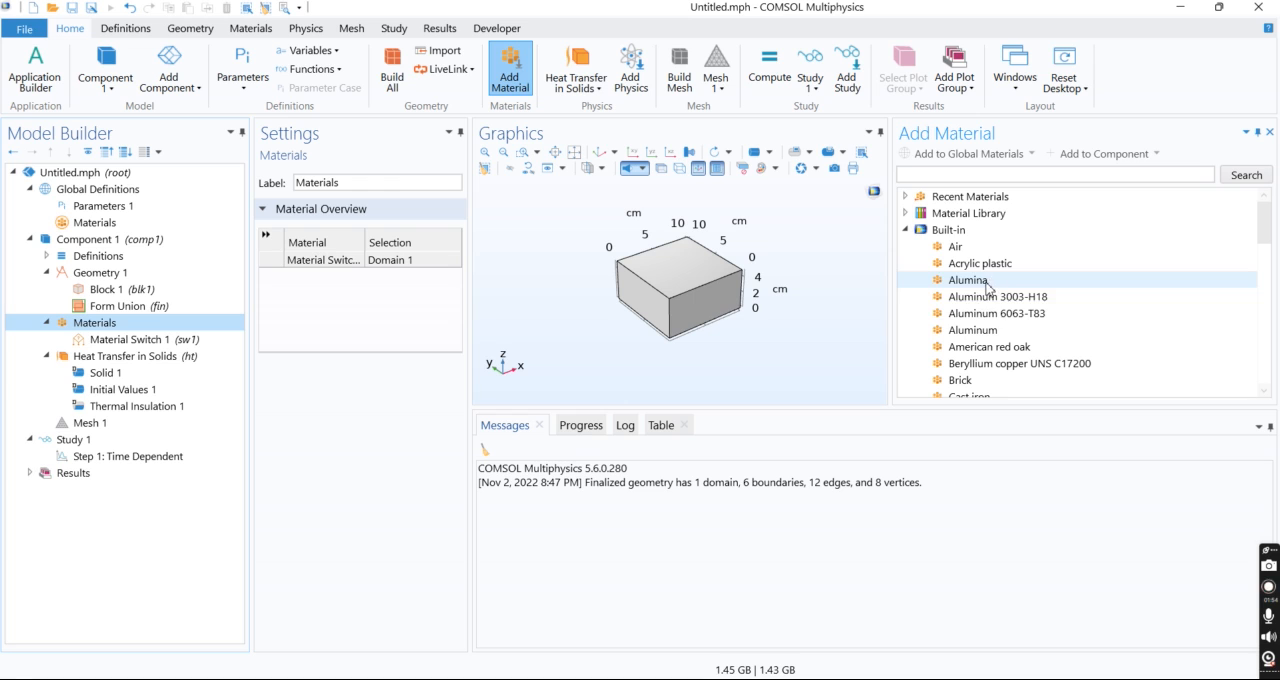
{"action": "left_click", "coordinate": [972, 330]}
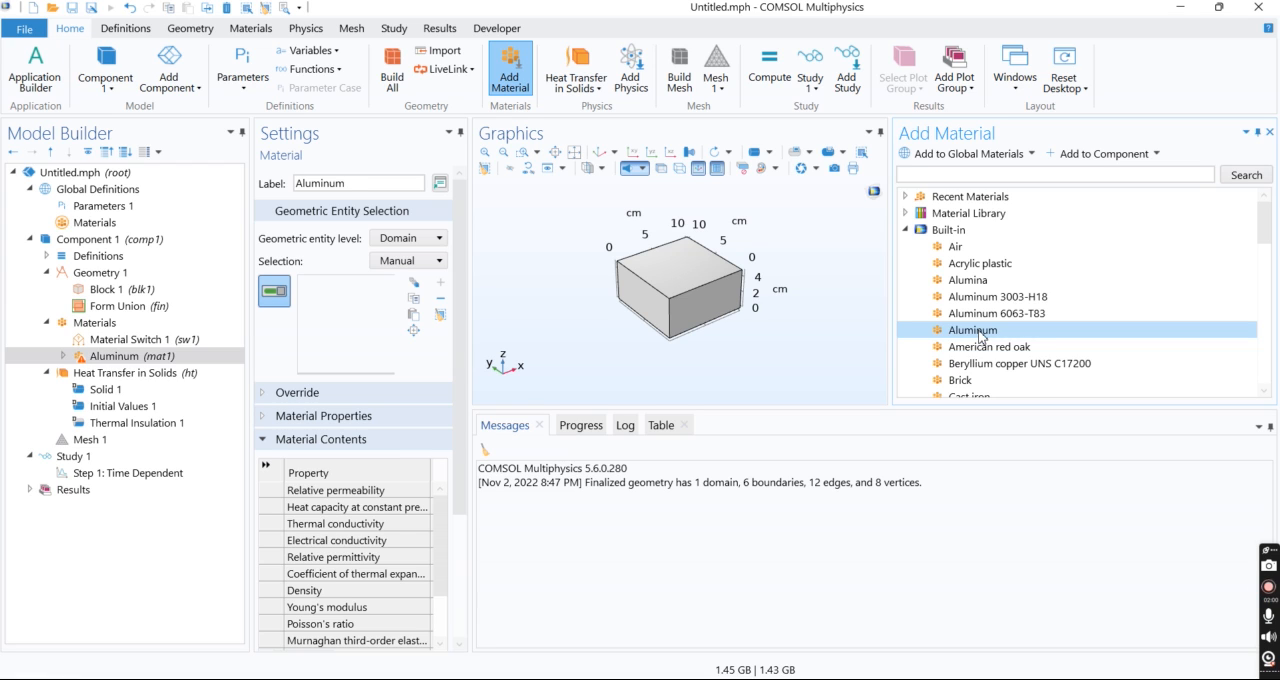
{"action": "mouse_move", "coordinate": [1200, 313]}
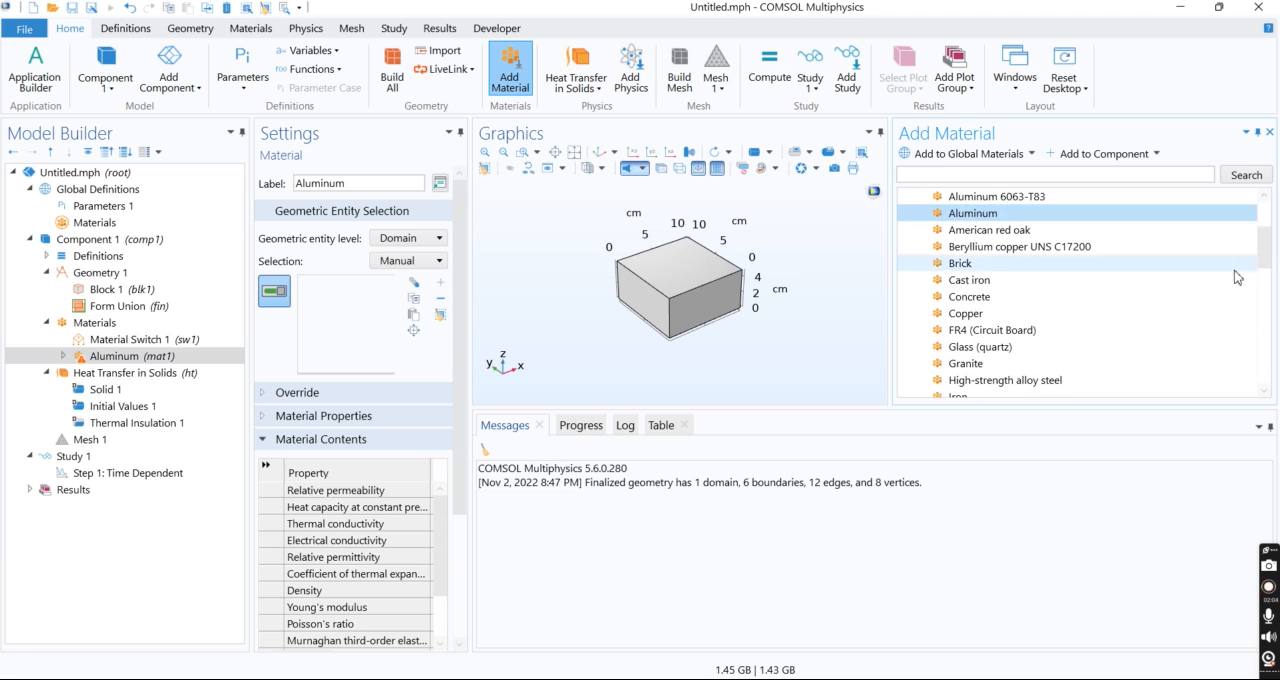
{"action": "left_click", "coordinate": [966, 313]}
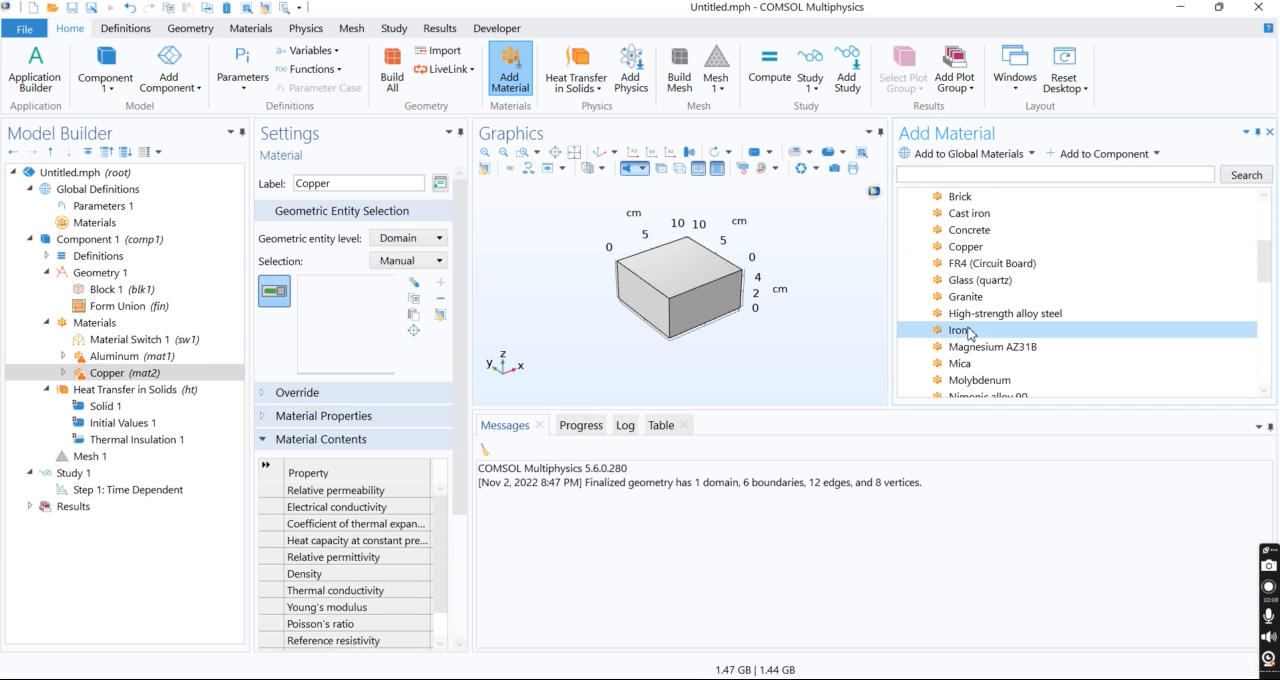
{"action": "double_click", "coordinate": [966, 330]}
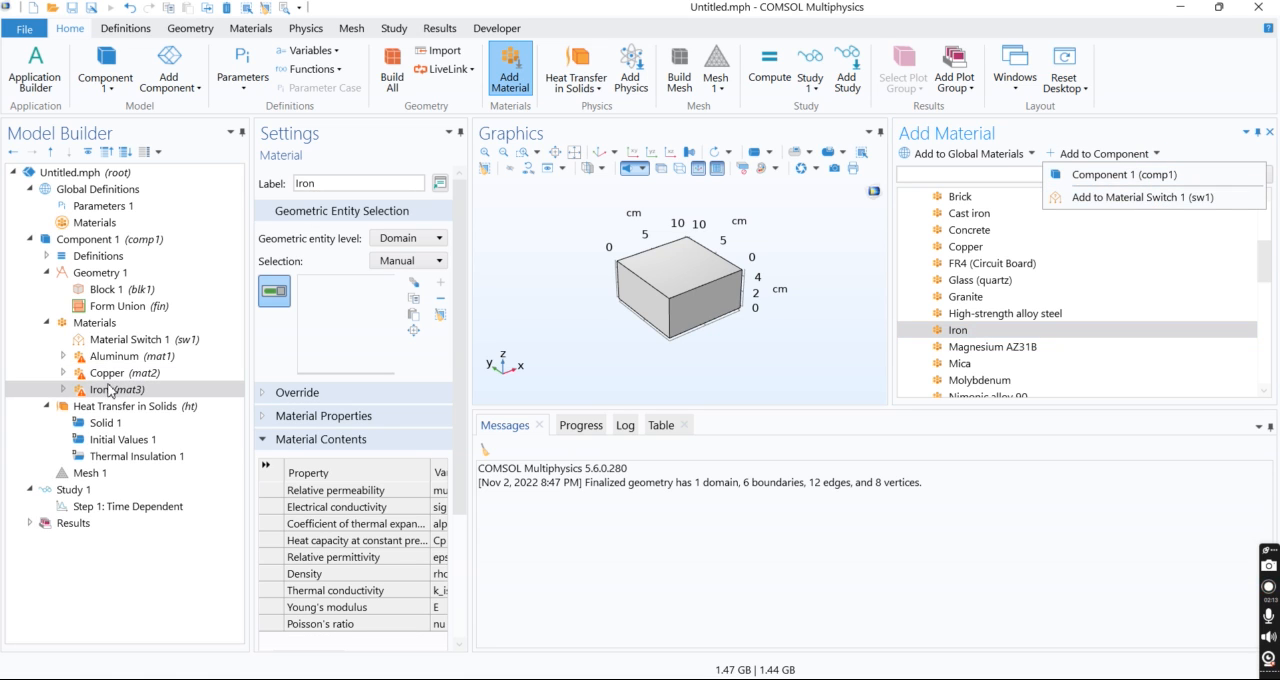
Place Aluminum, Copper and Iron into Material Switch 1 and close the library.
{"action": "left_click", "coordinate": [119, 356]}
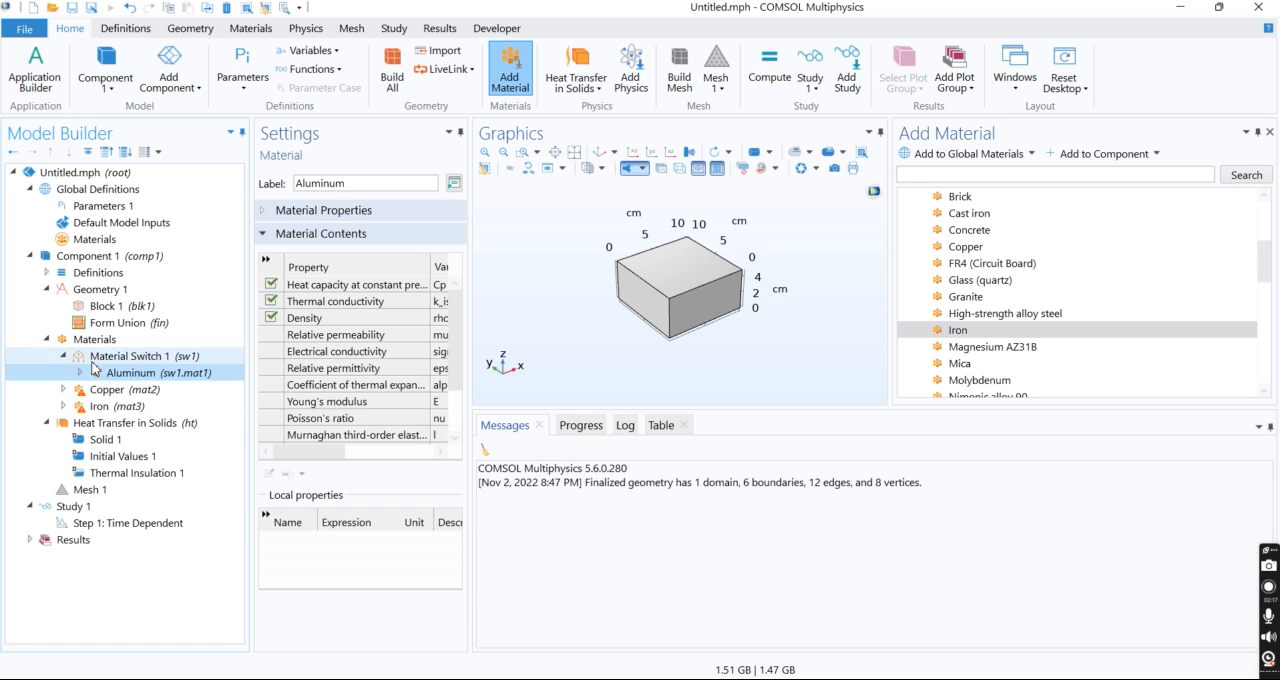
{"action": "left_click", "coordinate": [108, 389]}
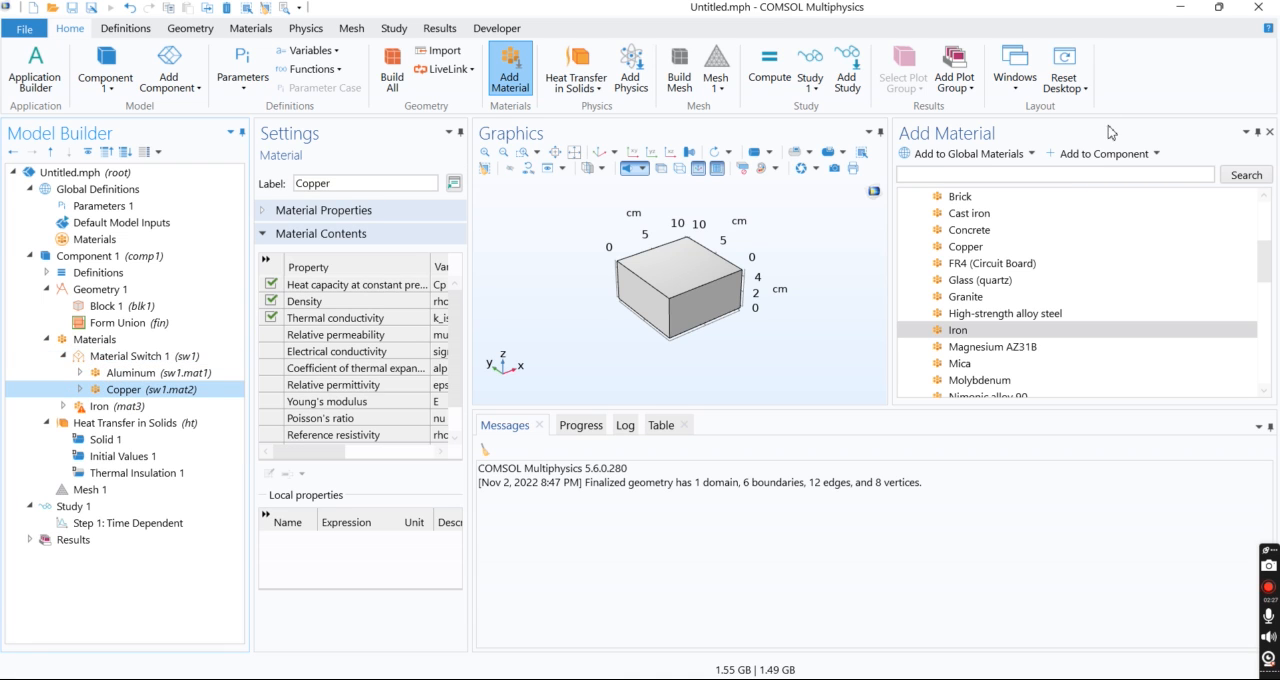
{"action": "left_click", "coordinate": [1104, 153]}
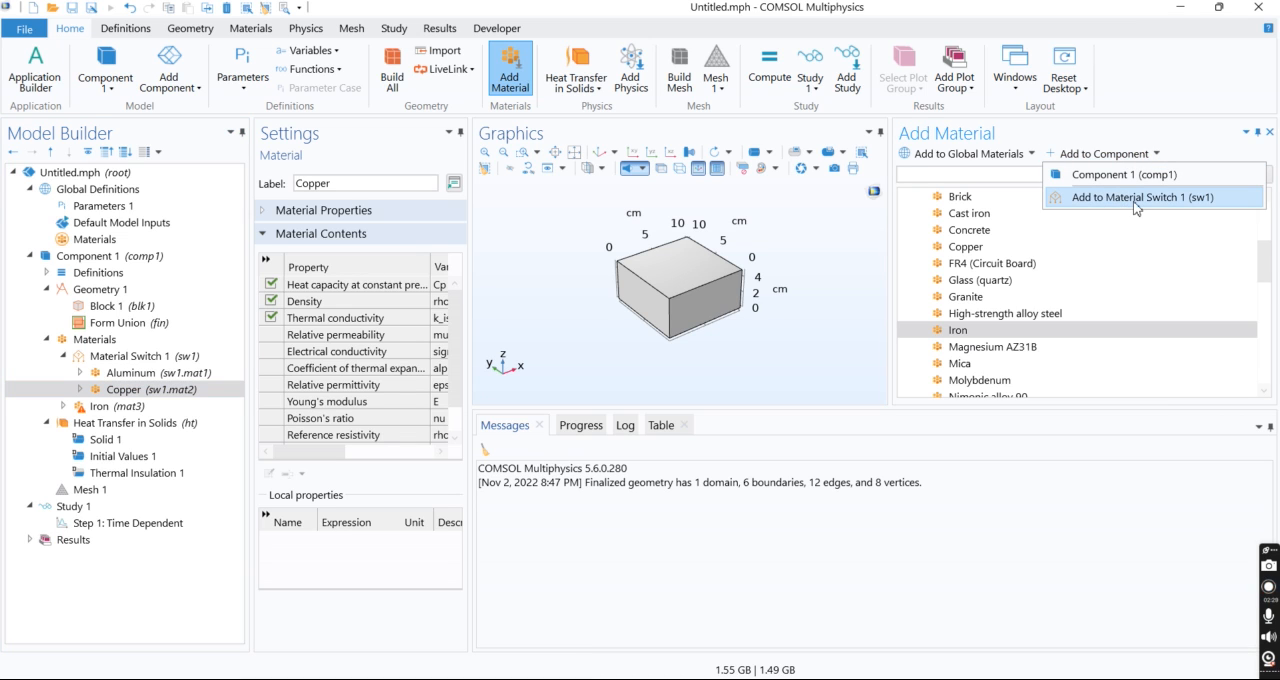
{"action": "mouse_move", "coordinate": [1149, 174]}
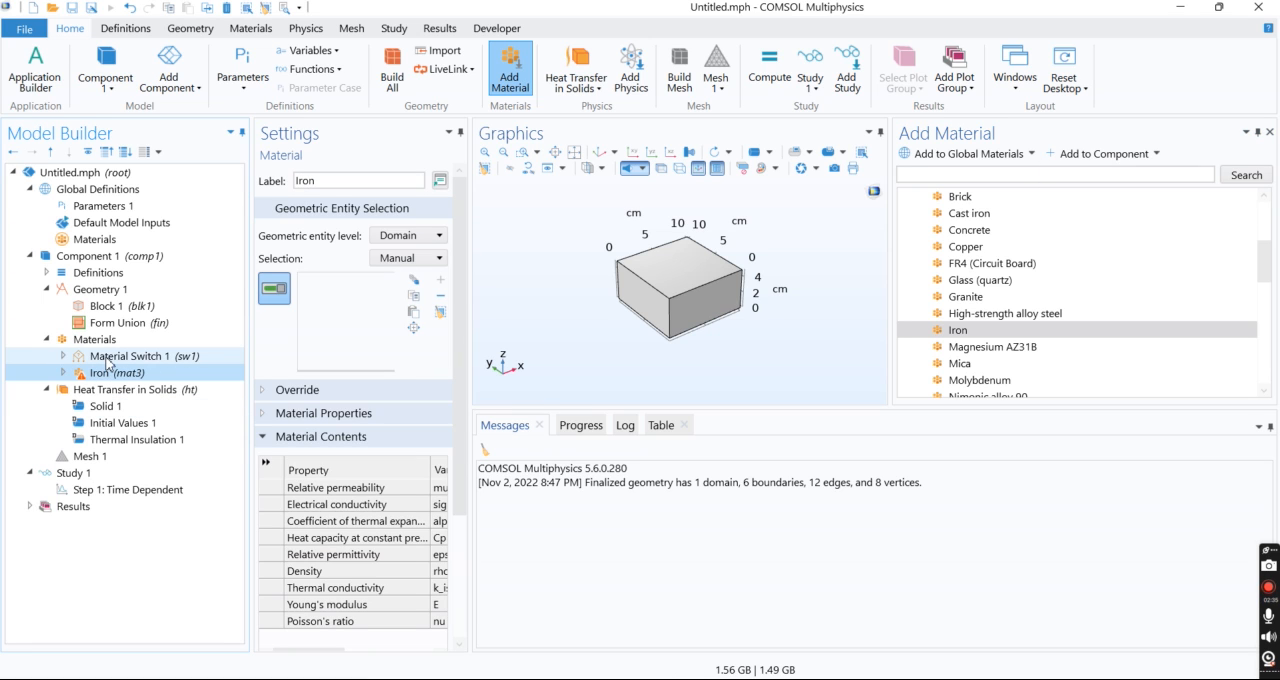
{"action": "mouse_move", "coordinate": [131, 372]}
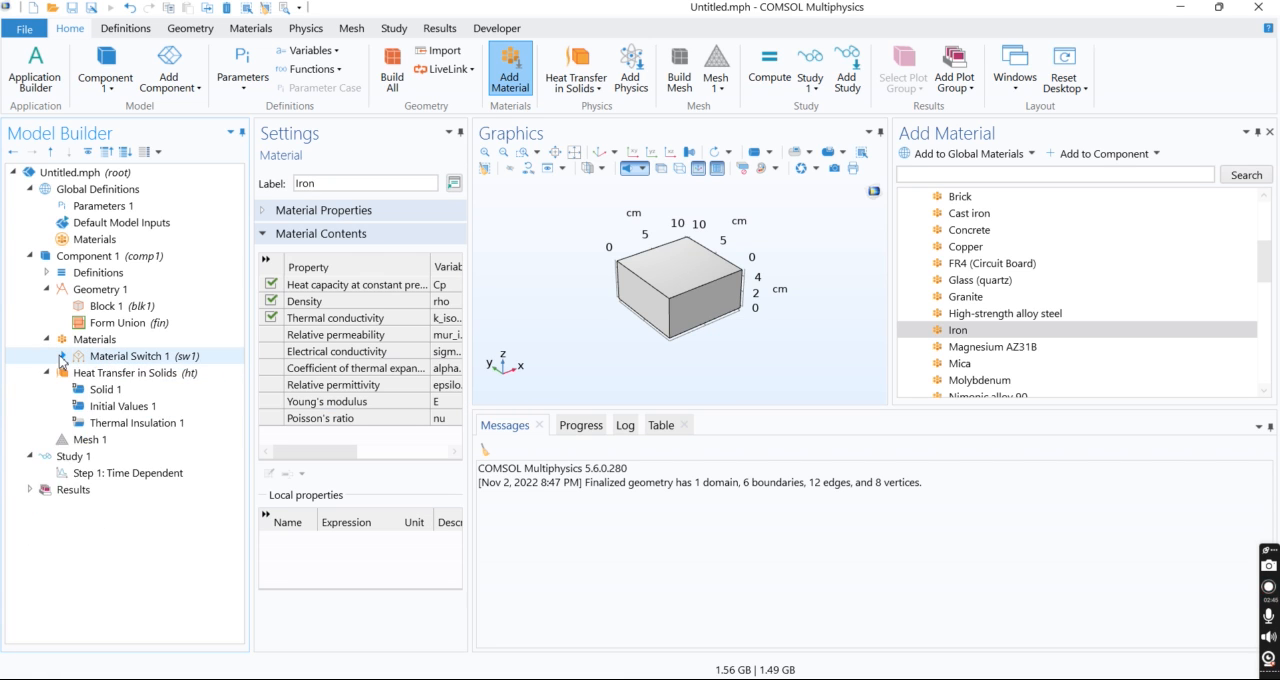
{"action": "left_click", "coordinate": [87, 172]}
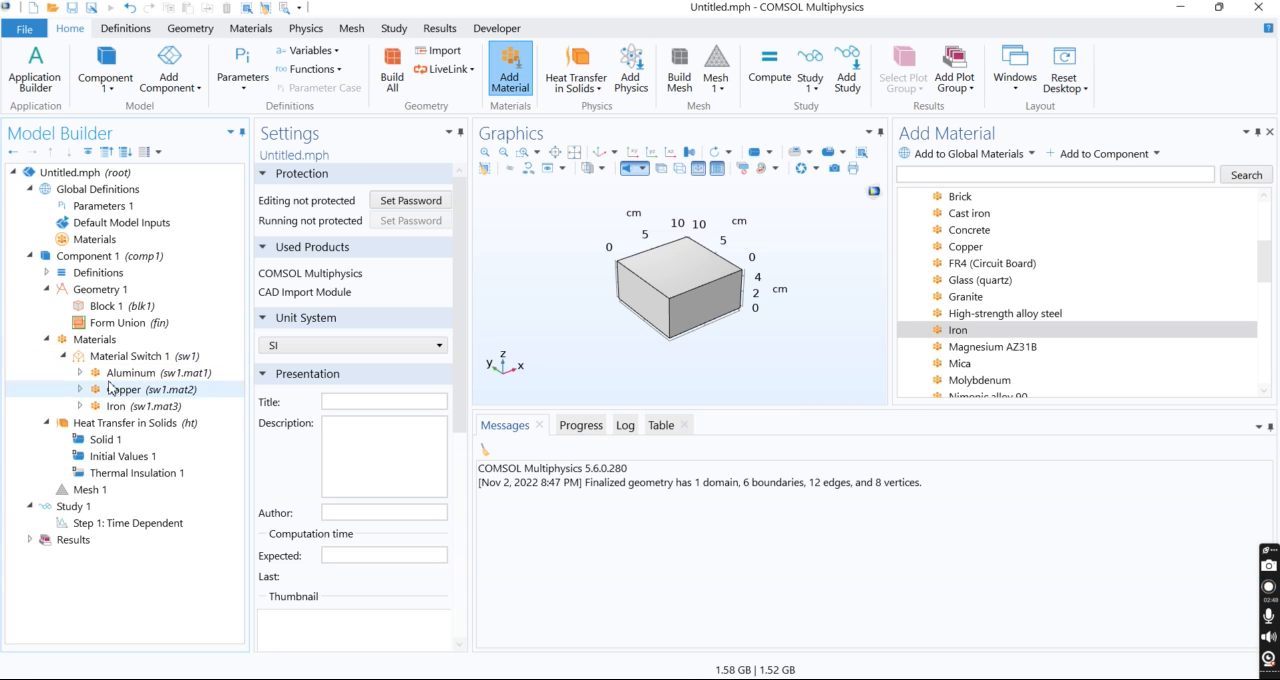
{"action": "left_click", "coordinate": [124, 389]}
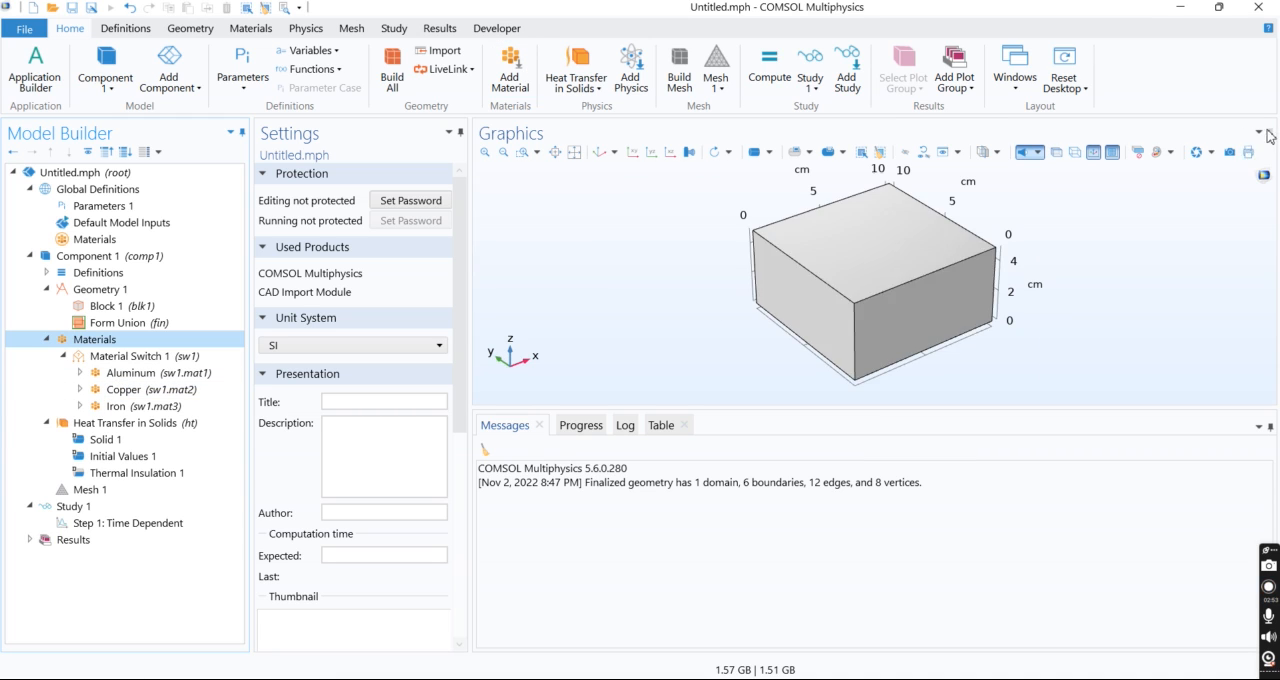
Add a Temperature condition on boundary 2 with T0 of 800 degrees.
{"action": "left_click", "coordinate": [135, 422]}
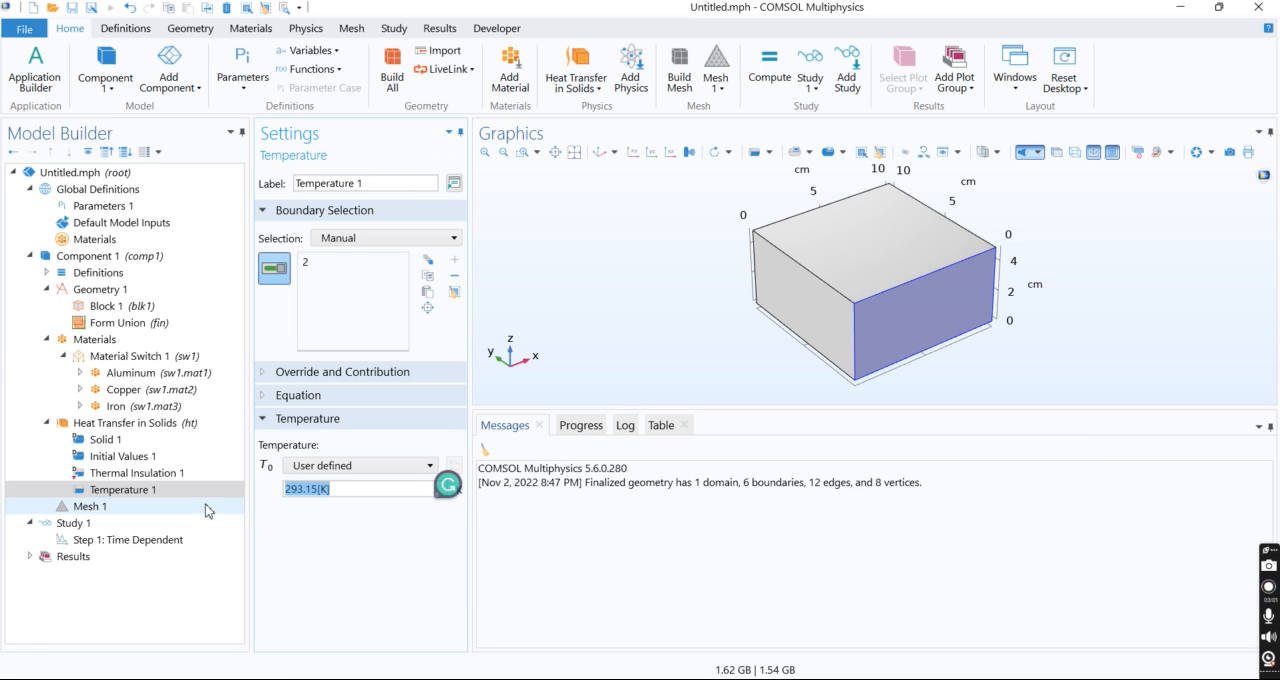
{"action": "type", "text": "800^^"}
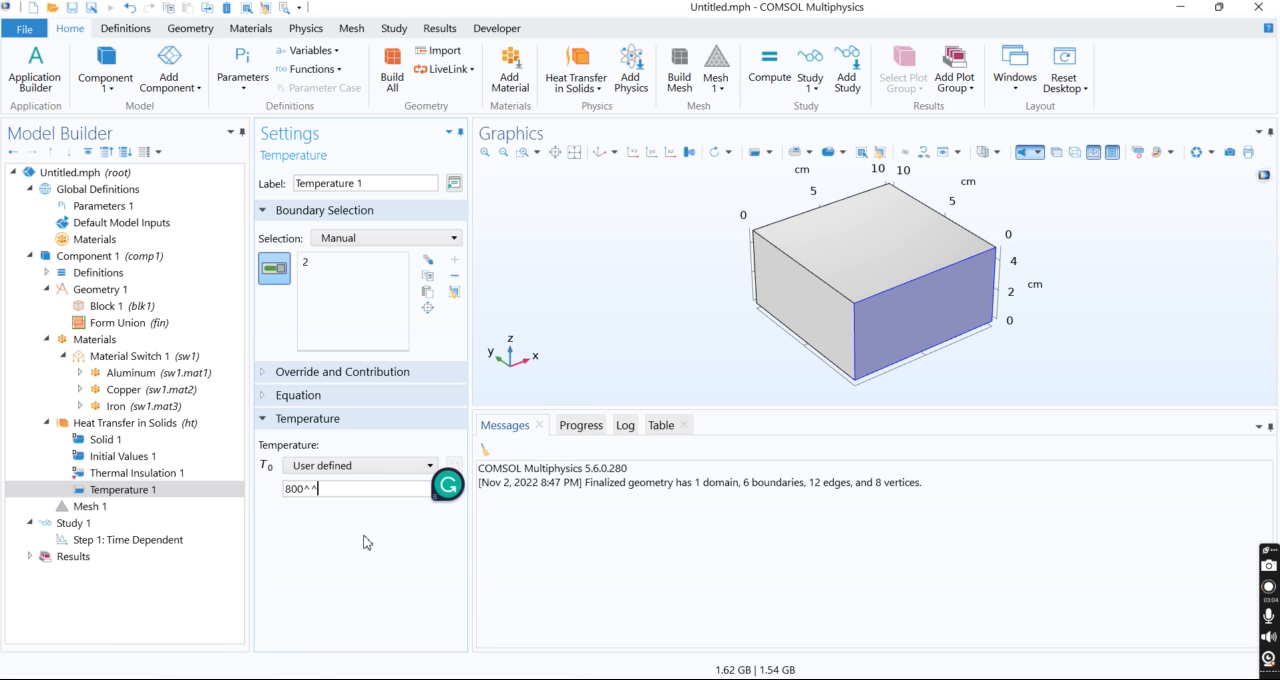
{"action": "key", "text": "BackSpace"}
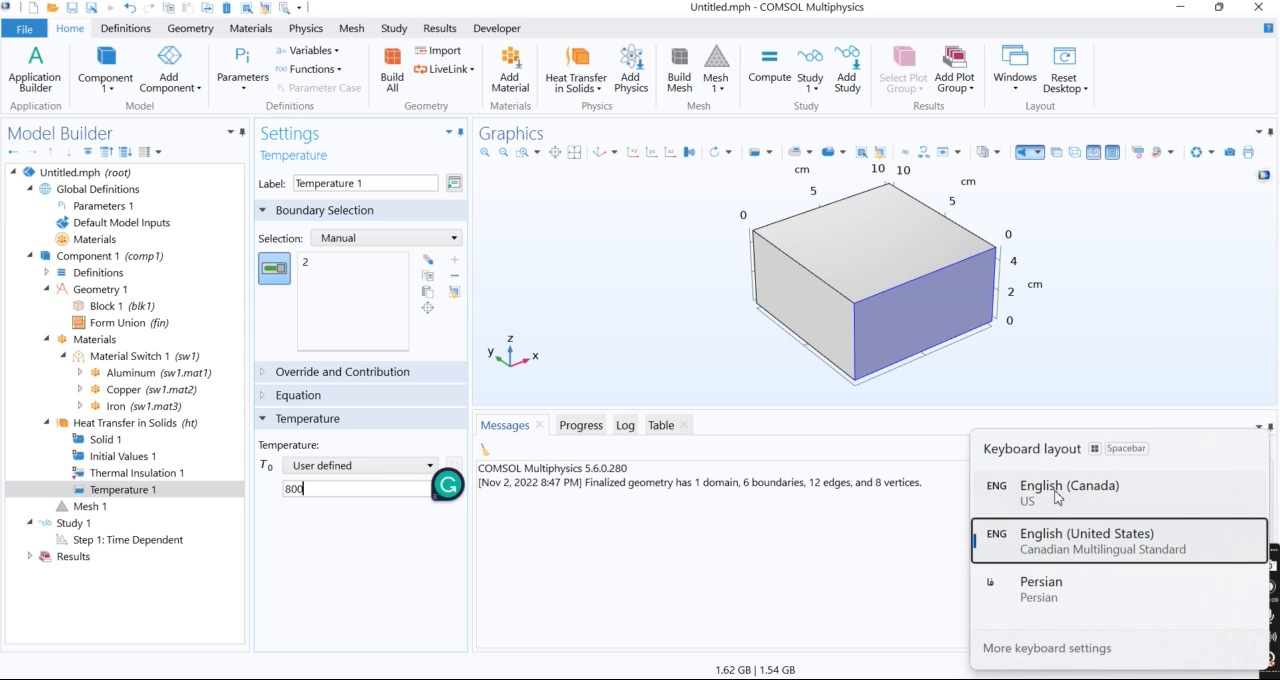
{"action": "type", "text": "[de"}
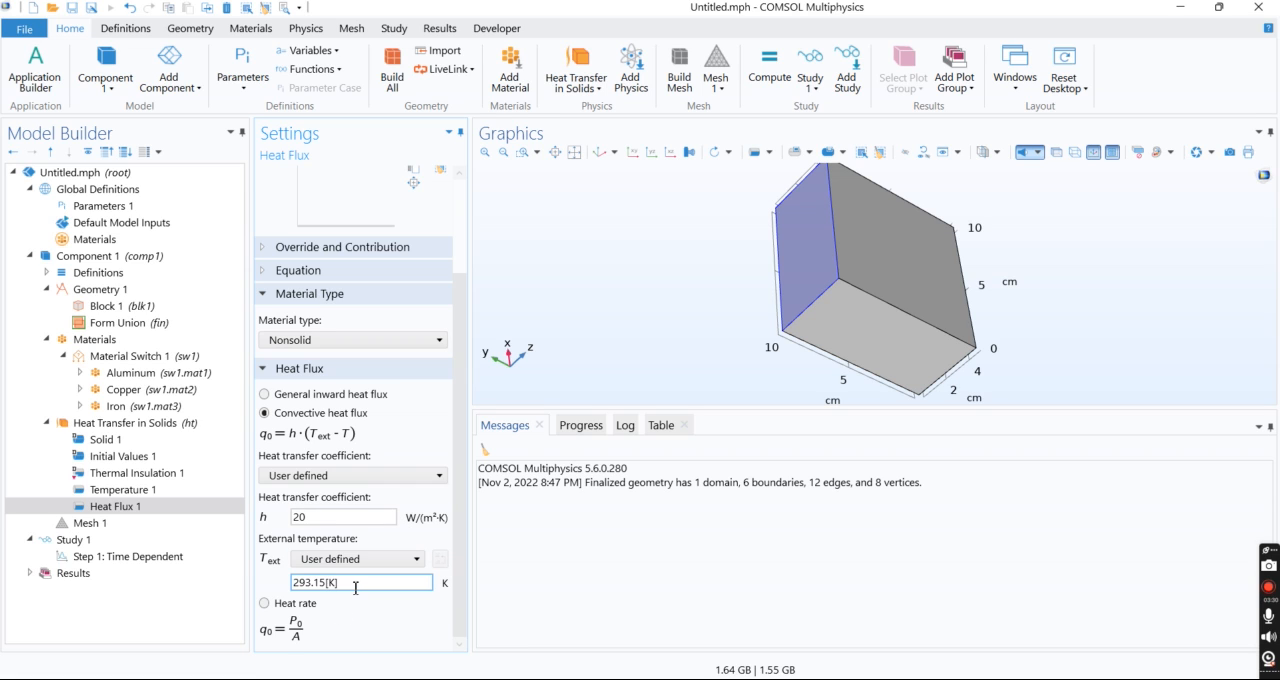
Set the convective heat flux external temperature to 25[degC], then select Thermal Insulation 1.
{"action": "type", "text": "25"}
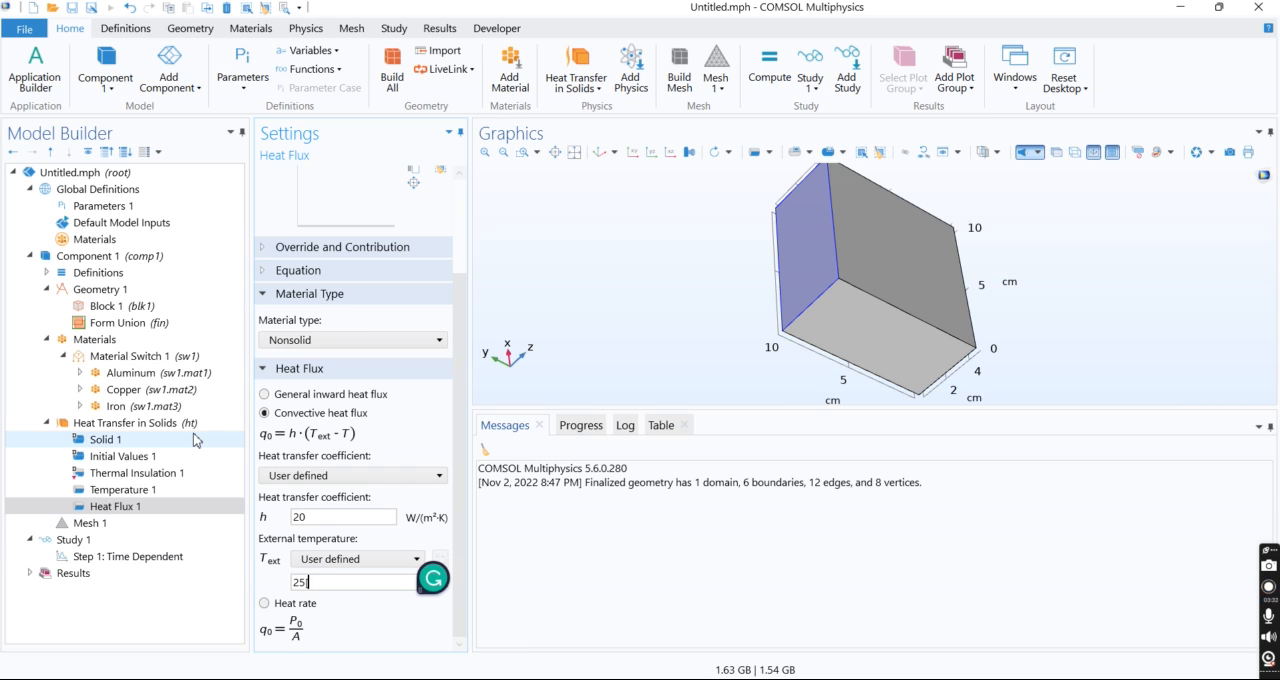
{"action": "type", "text": "[deg"}
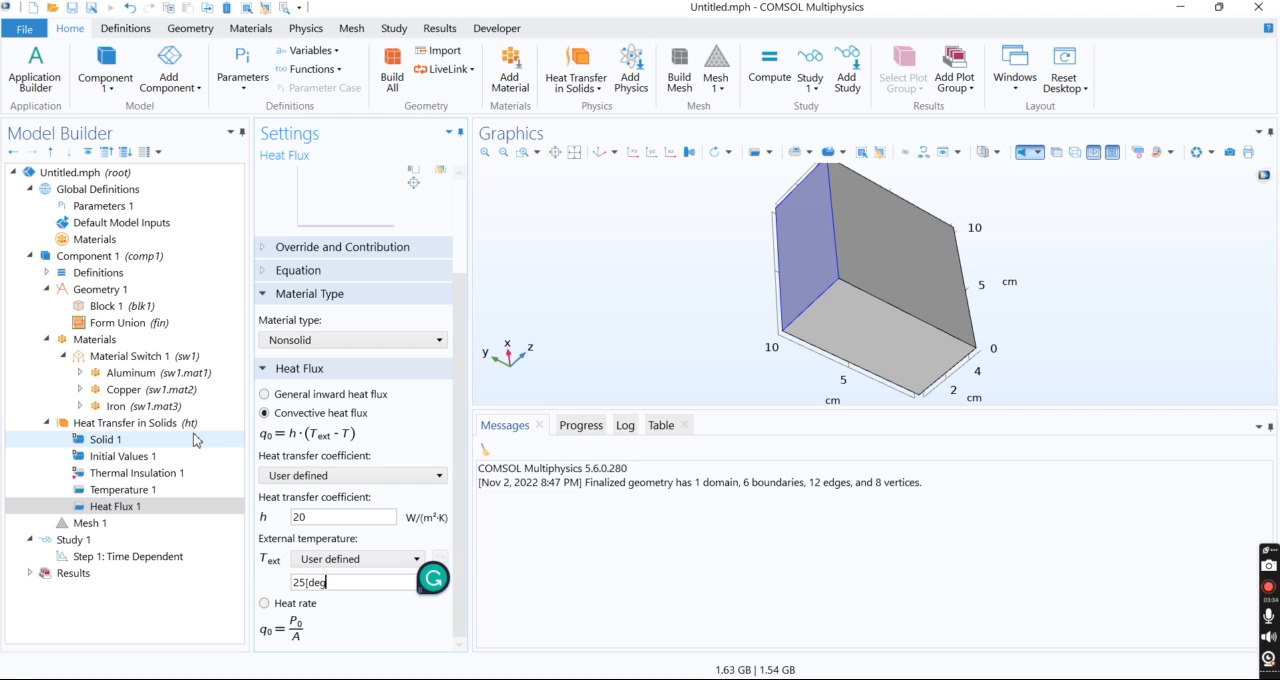
{"action": "type", "text": "C]"}
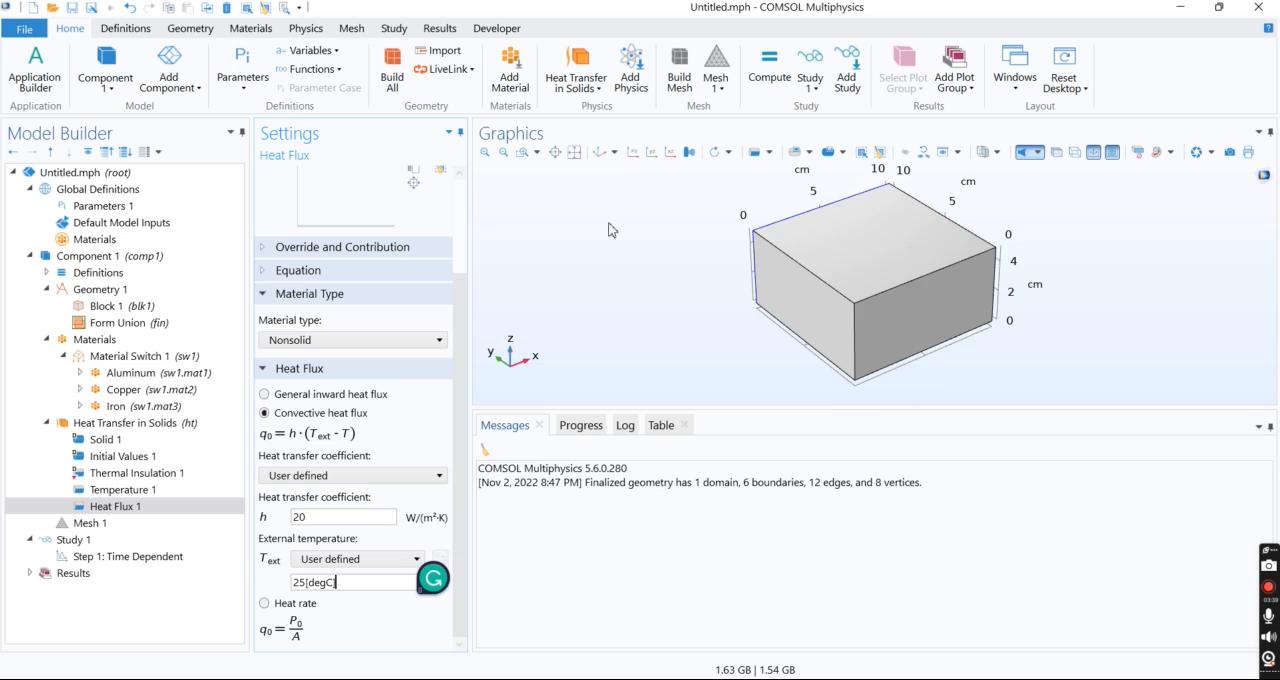
{"action": "left_click_drag", "start_coordinate": [612, 231], "coordinate": [705, 306]}
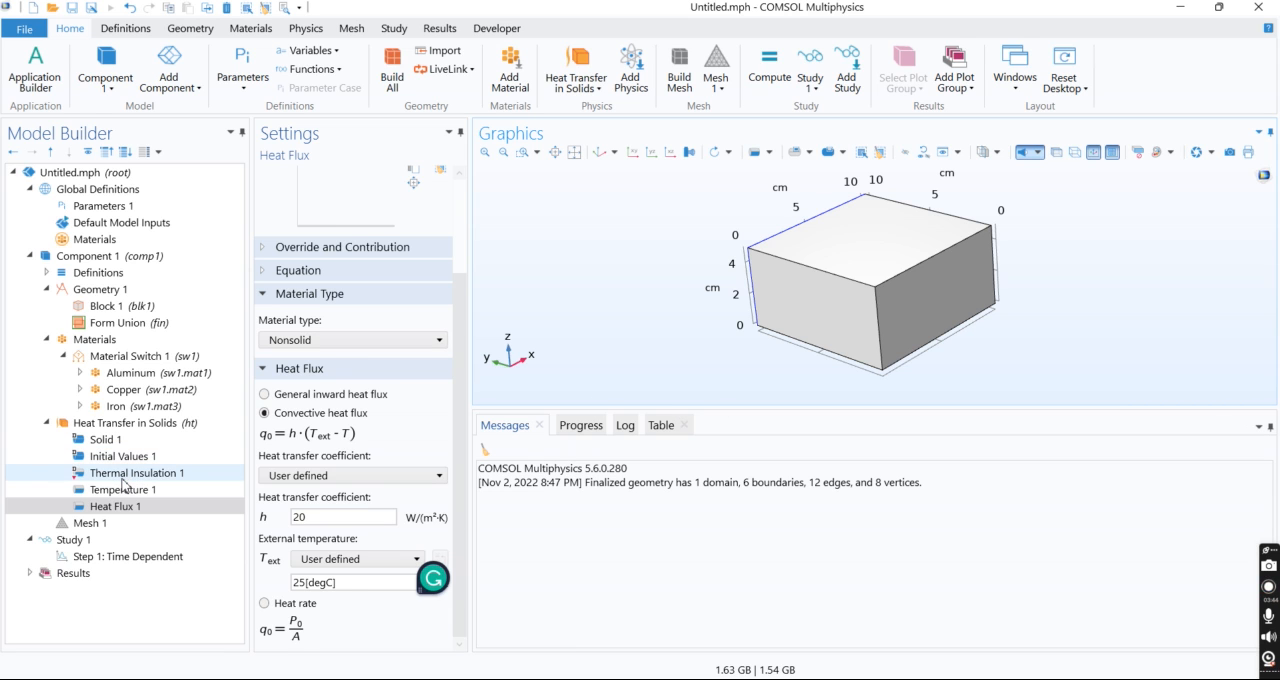
{"action": "left_click", "coordinate": [137, 472]}
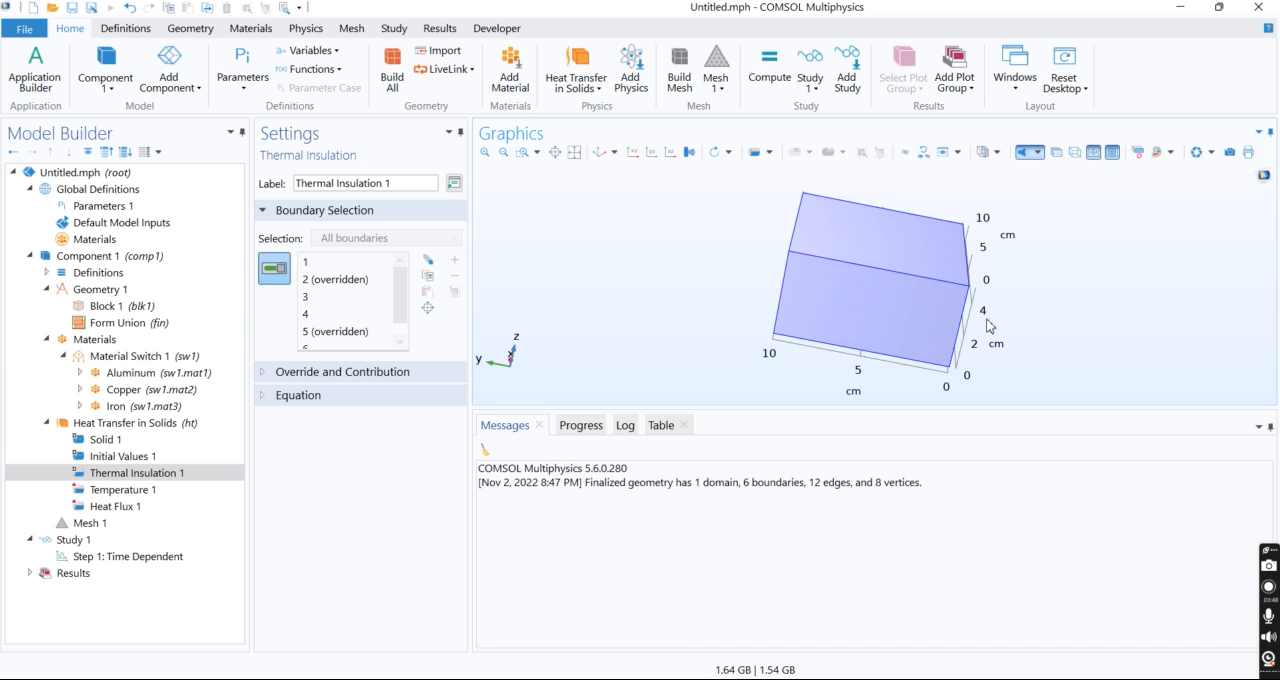
{"action": "mouse_move", "coordinate": [982, 294]}
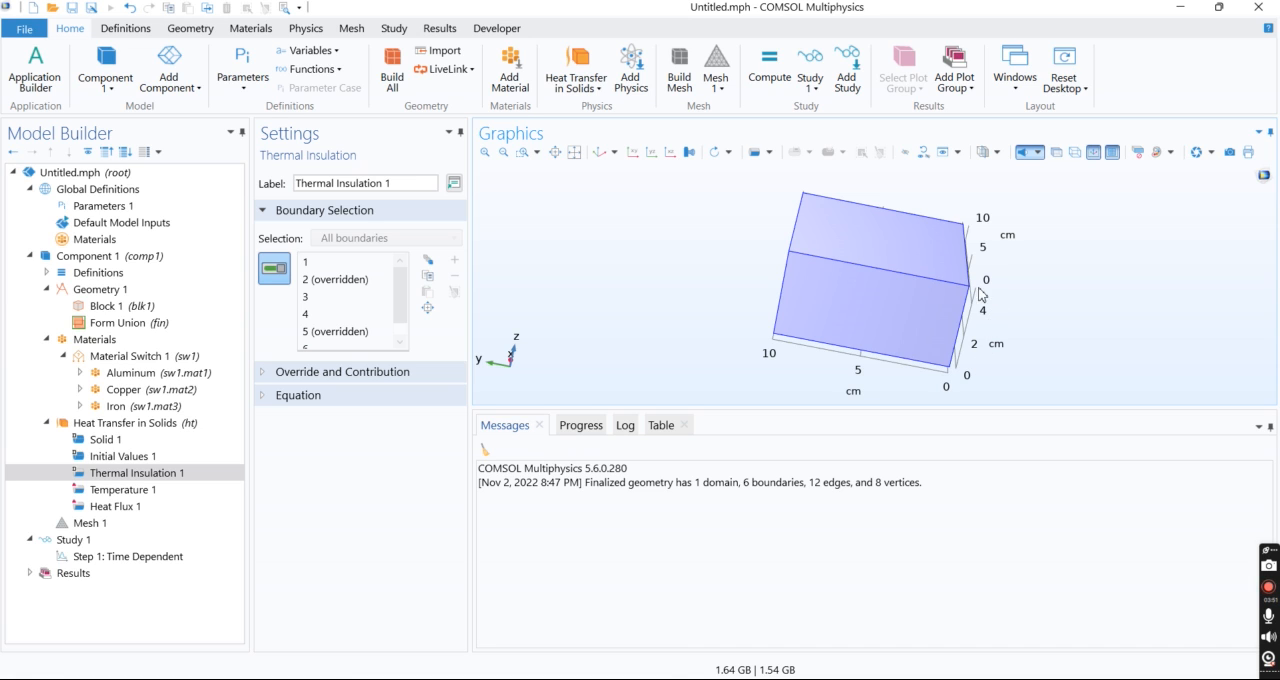
{"action": "mouse_move", "coordinate": [973, 321]}
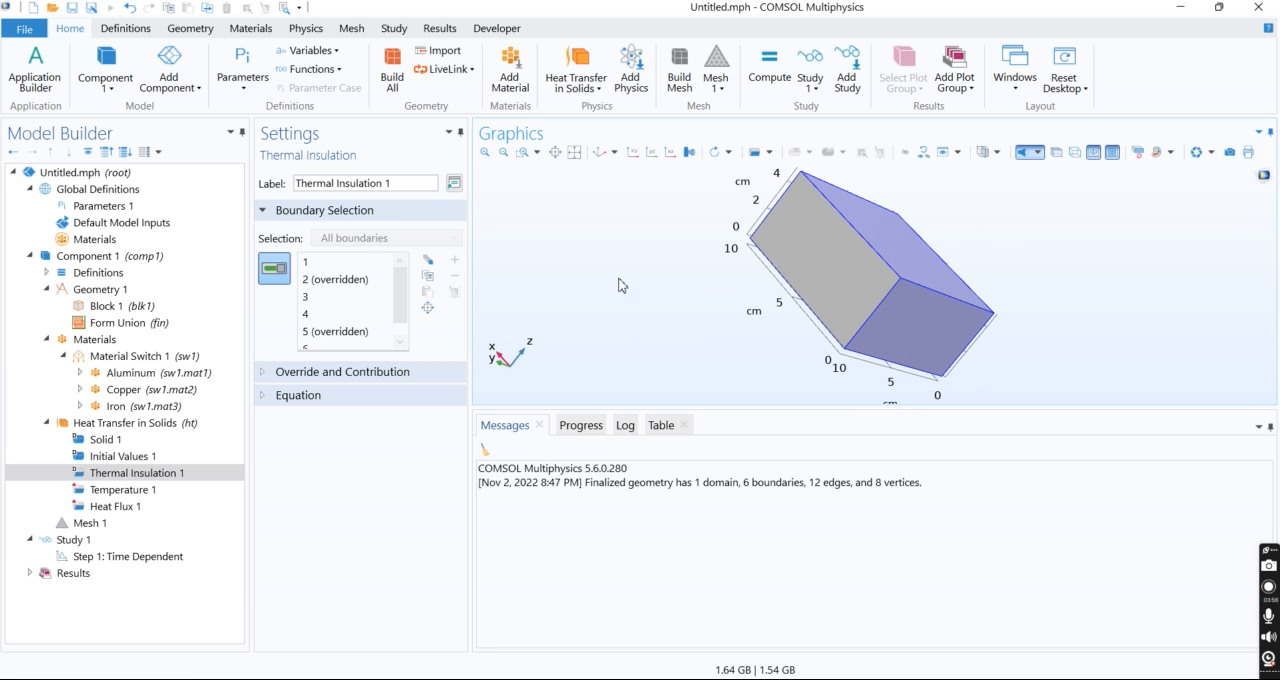
Select Mesh 1 and build the physics-controlled mesh.
{"action": "left_click", "coordinate": [92, 522]}
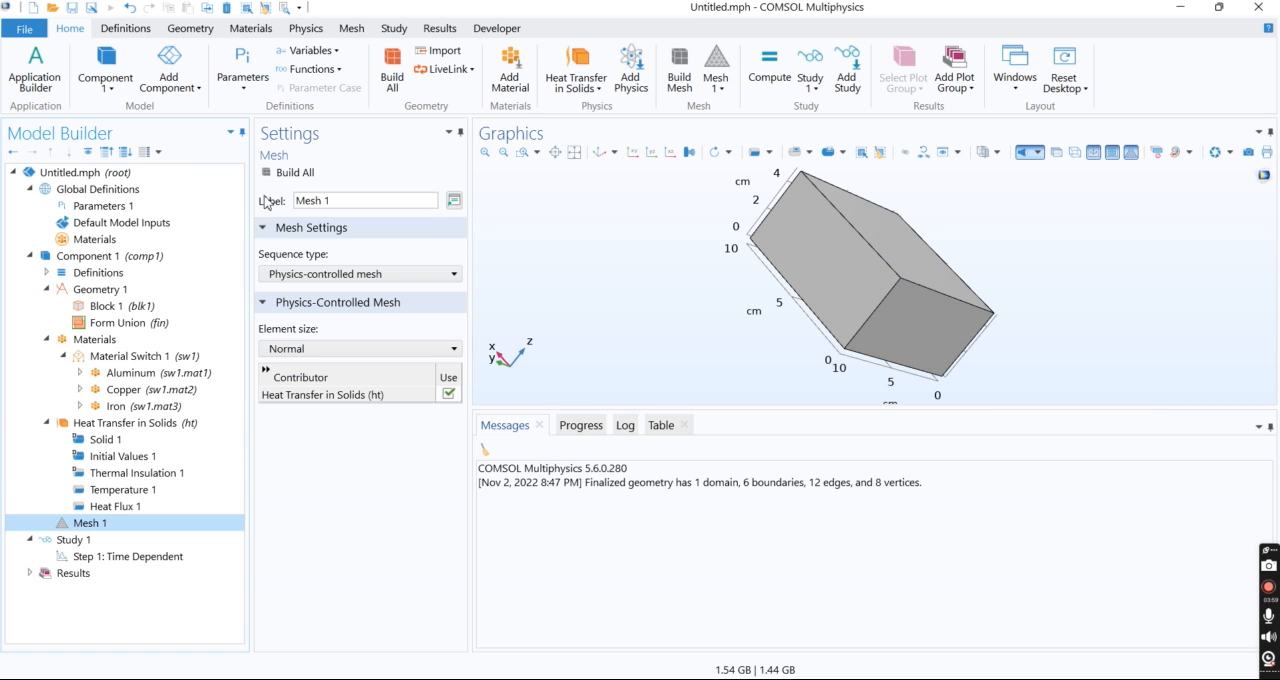
{"action": "left_click", "coordinate": [391, 70]}
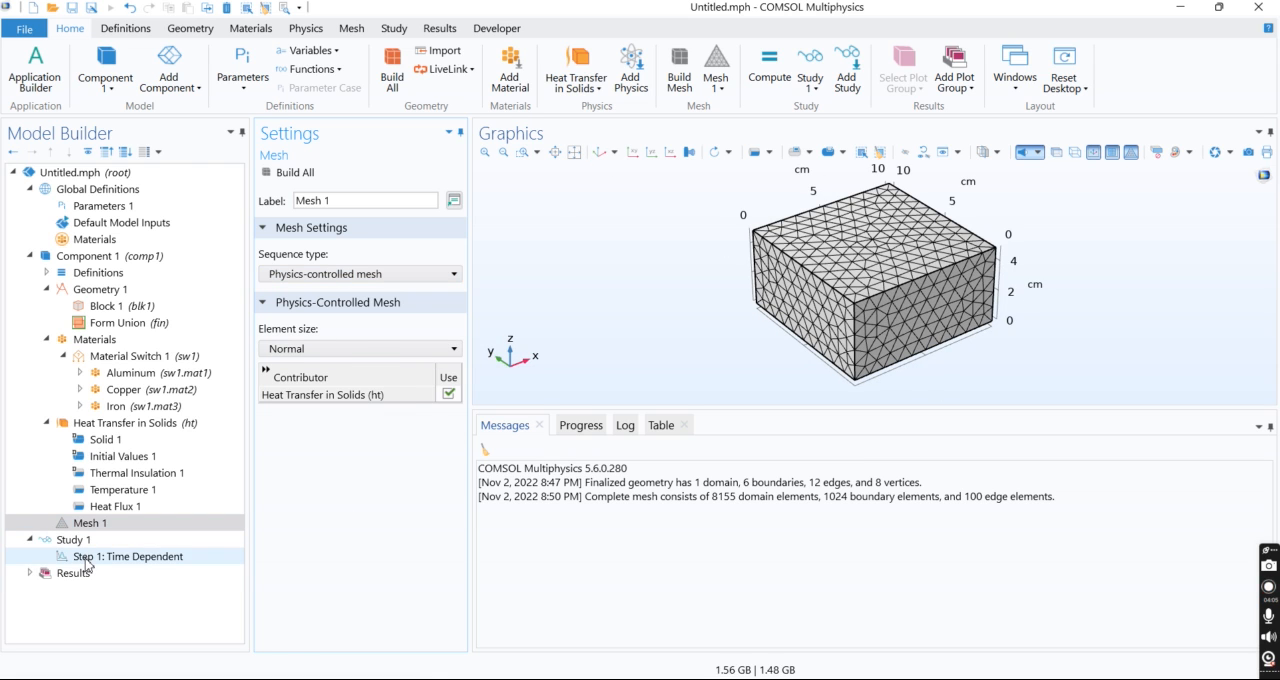
Set the Time Dependent step's output times to range(0,1,20).
{"action": "left_click", "coordinate": [127, 556]}
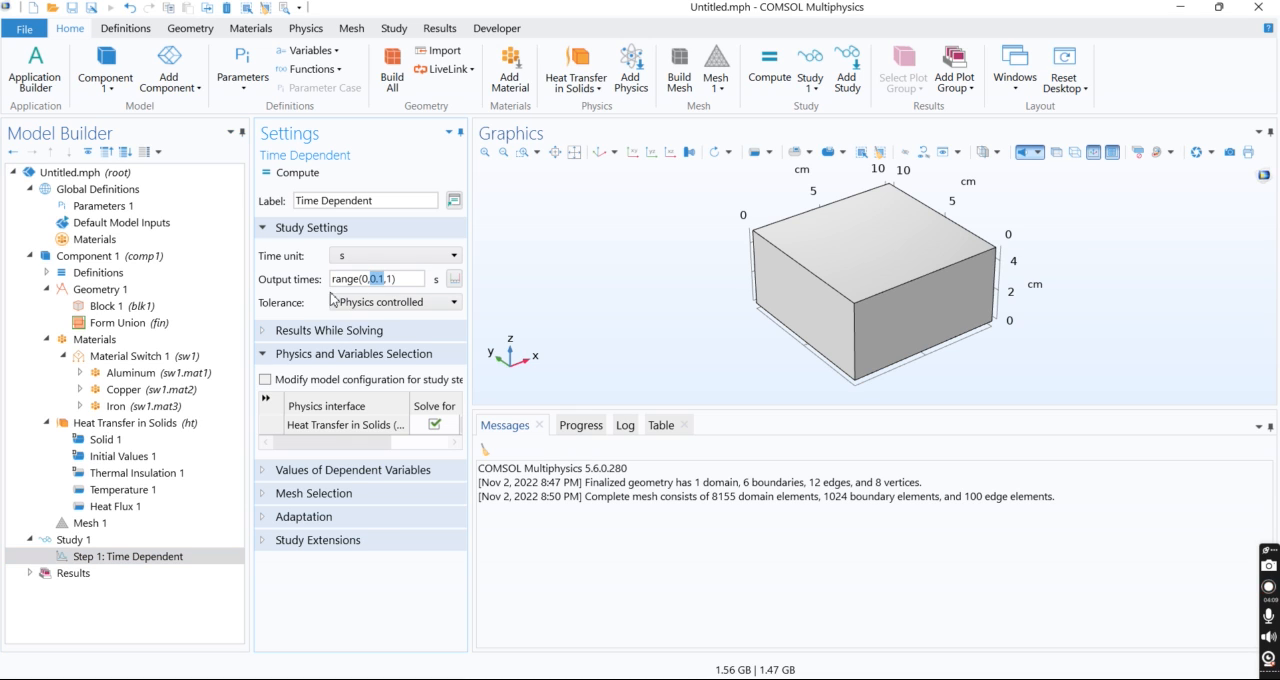
{"action": "mouse_move", "coordinate": [315, 297]}
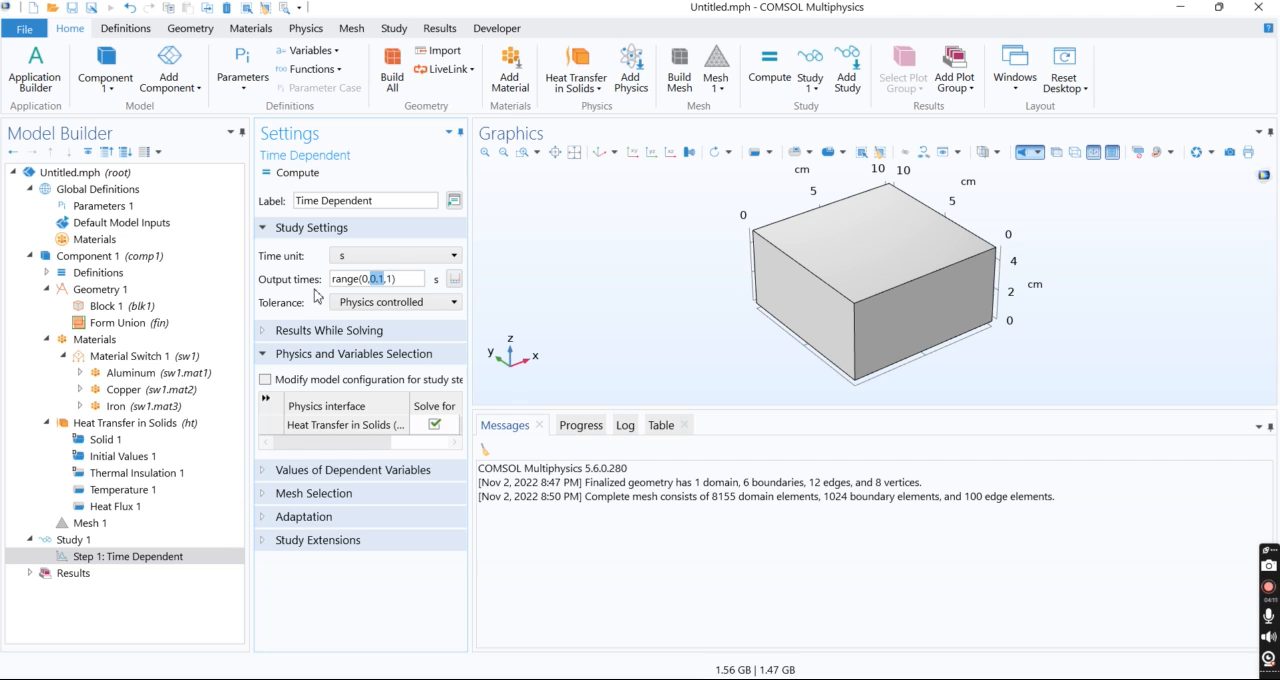
{"action": "left_click", "coordinate": [377, 278]}
{"action": "type", "text": "20"}
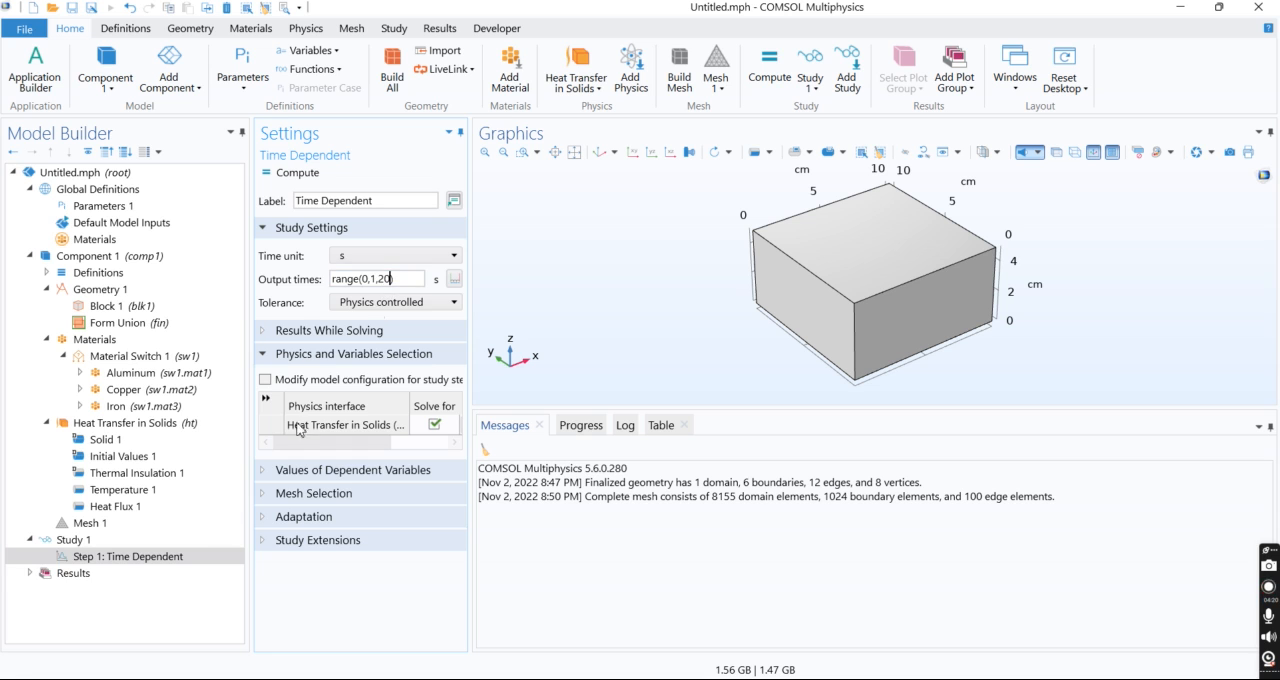
Add a Material Sweep to Study 1 over Material Switch 1, all cases, range(1,1,3).
{"action": "right_click", "coordinate": [68, 539]}
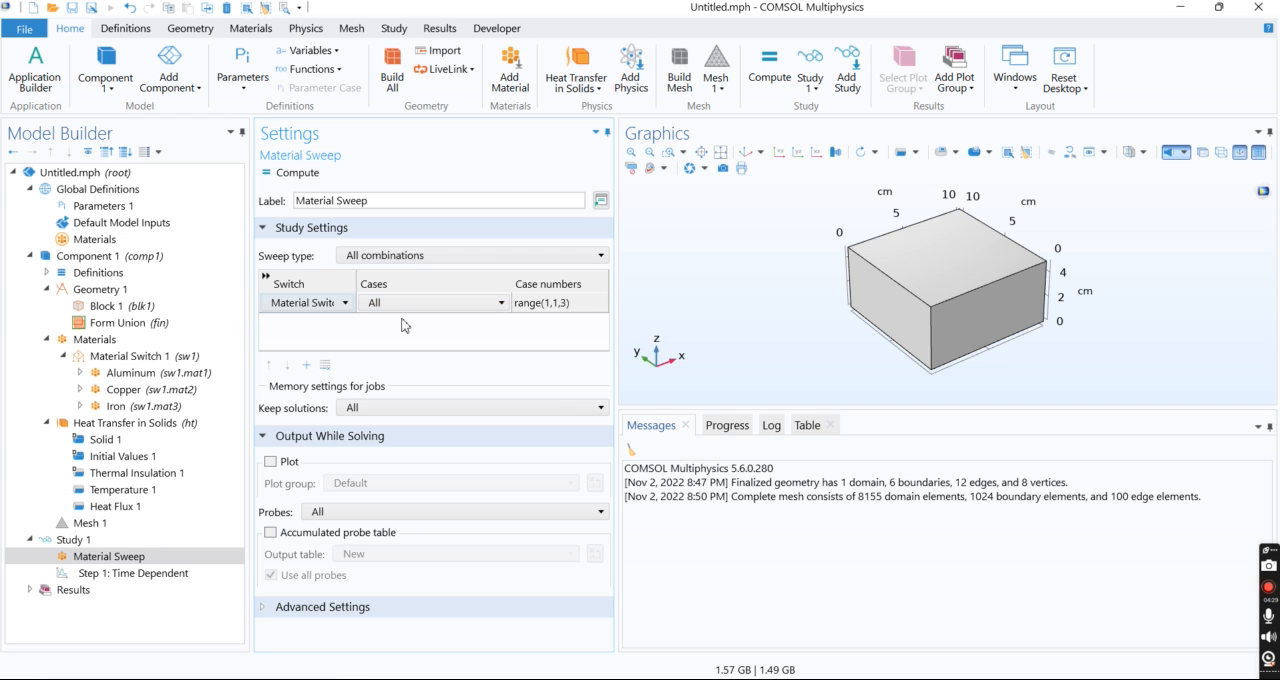
{"action": "left_click", "coordinate": [116, 406]}
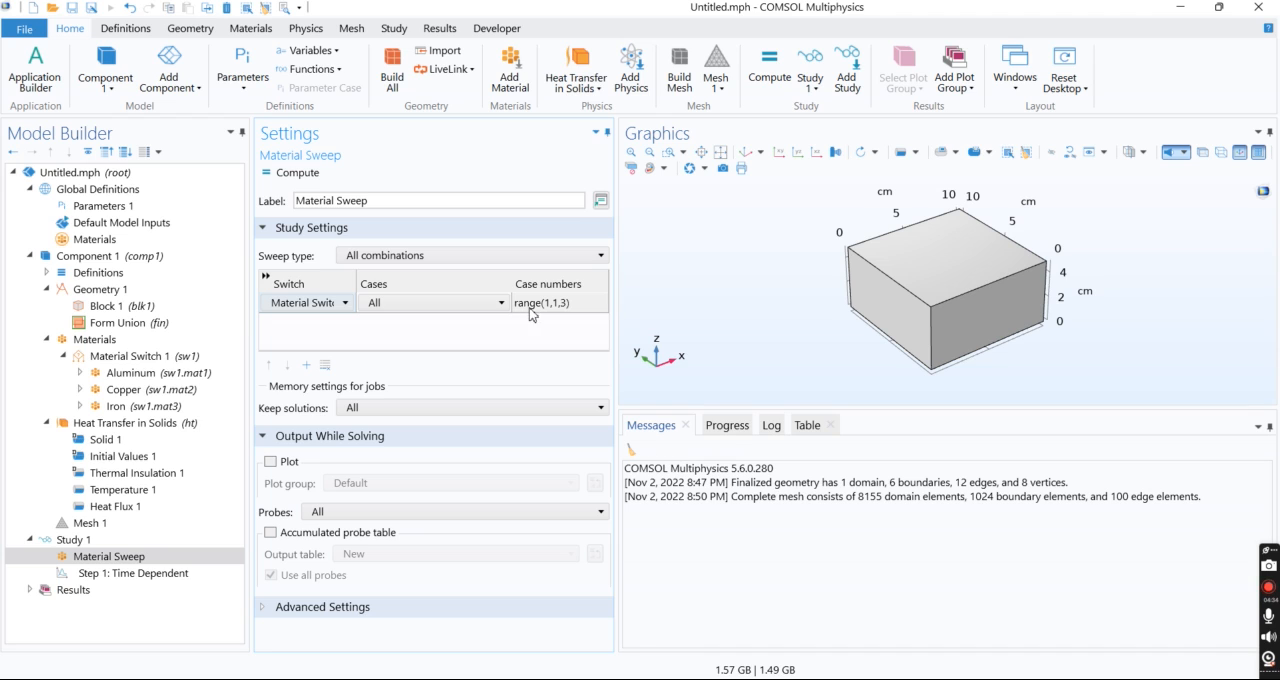
{"action": "mouse_move", "coordinate": [500, 325]}
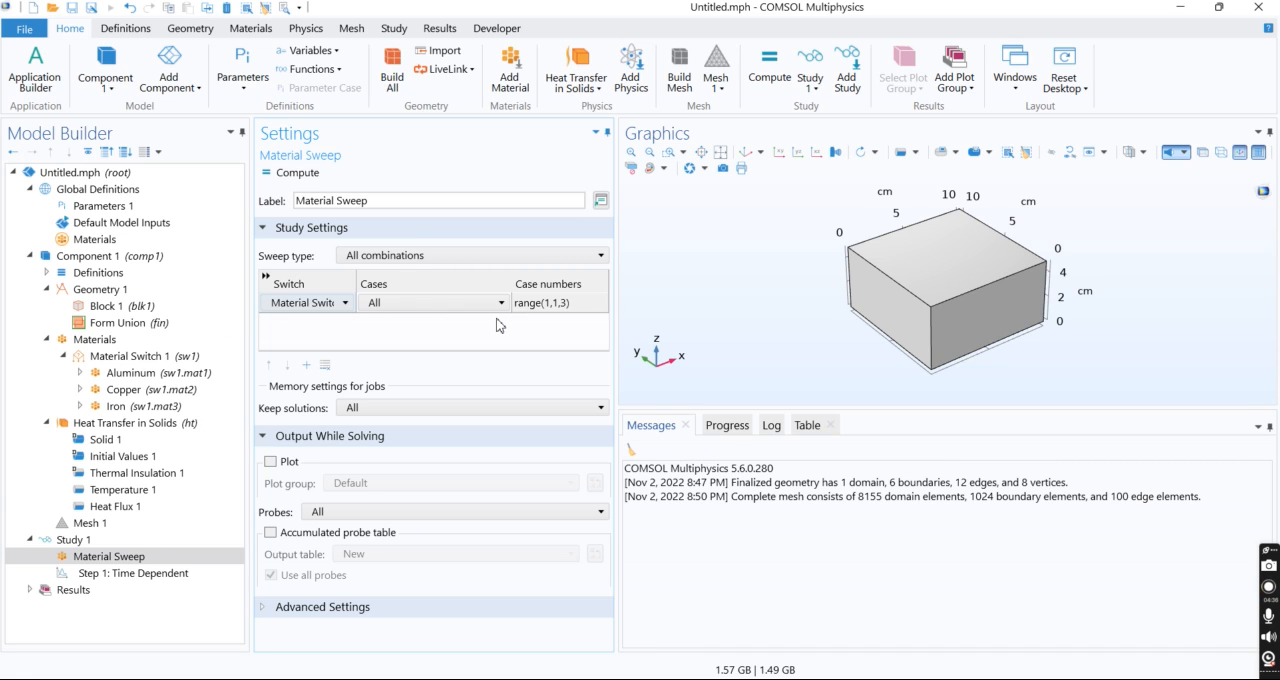
{"action": "left_click", "coordinate": [131, 372]}
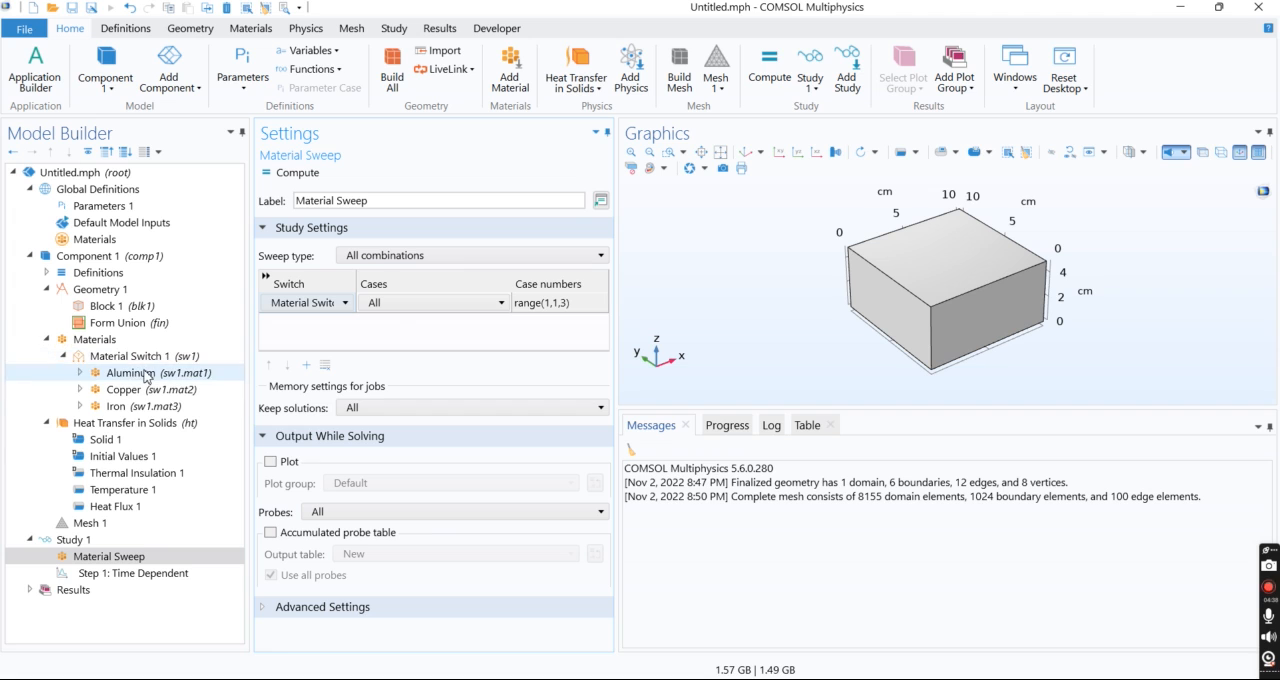
{"action": "left_click", "coordinate": [135, 422]}
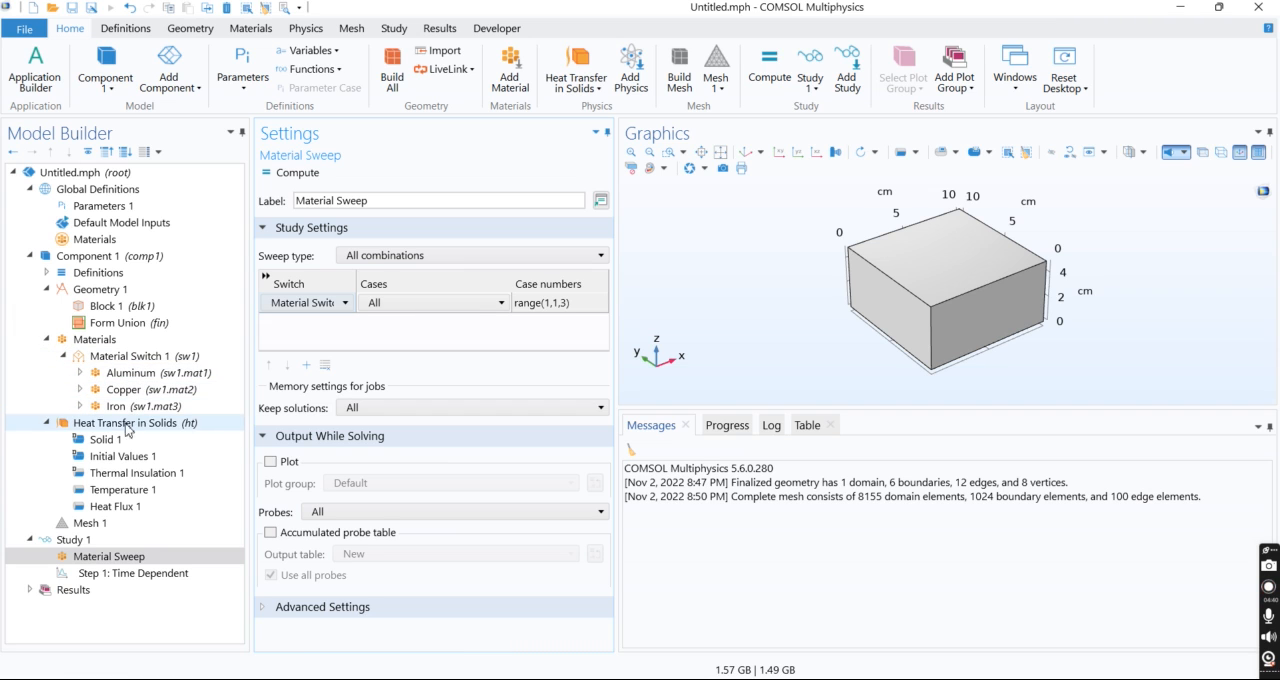
{"action": "left_click", "coordinate": [74, 539]}
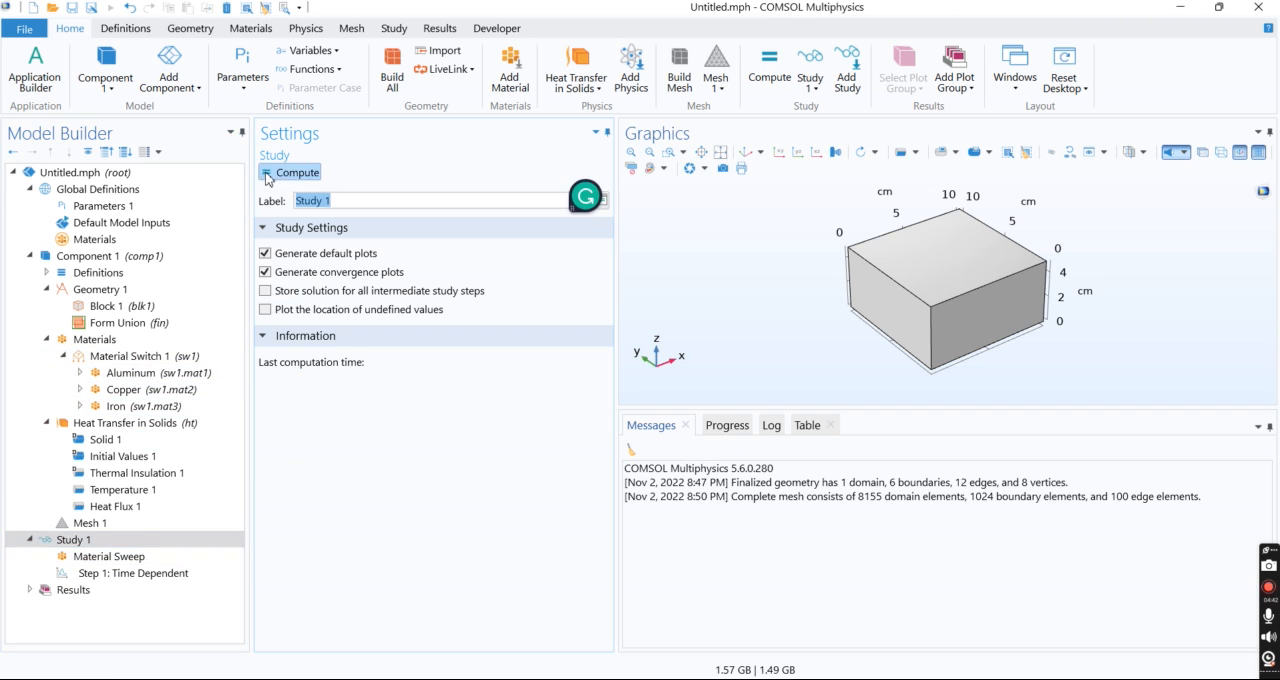
Compute Study 1 and monitor the Progress and Convergence Plot tabs until solved.
{"action": "left_click", "coordinate": [296, 172]}
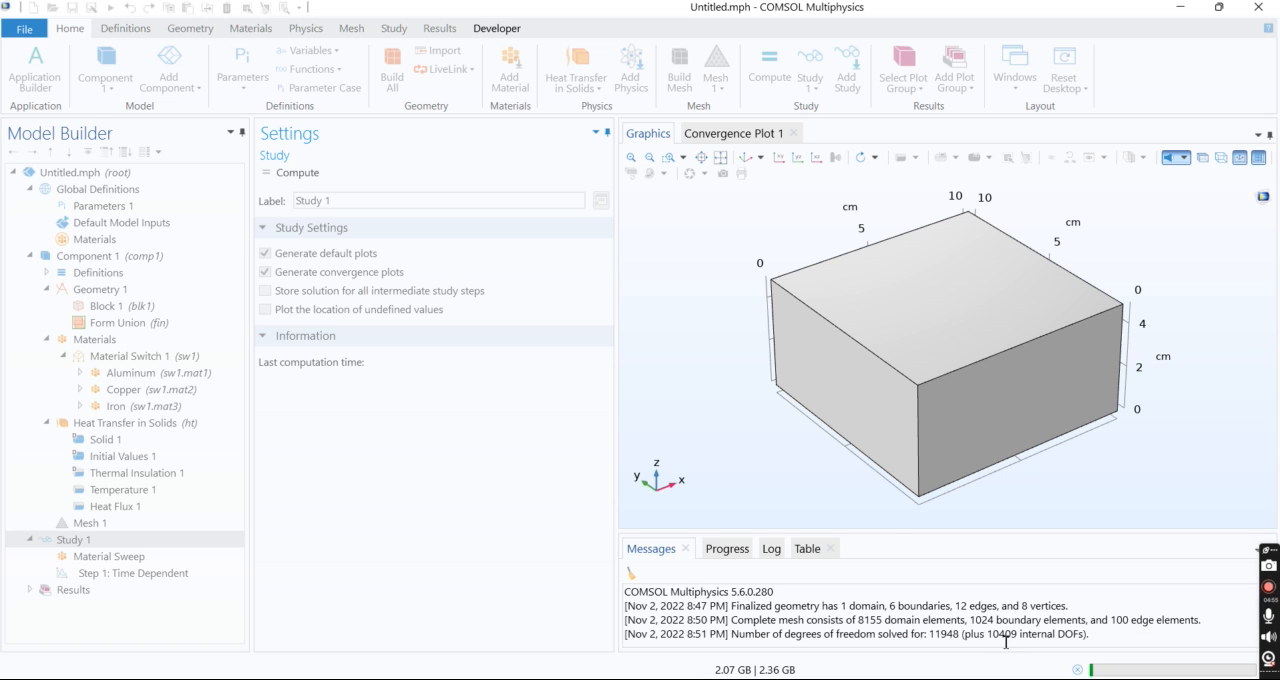
{"action": "left_click", "coordinate": [726, 548]}
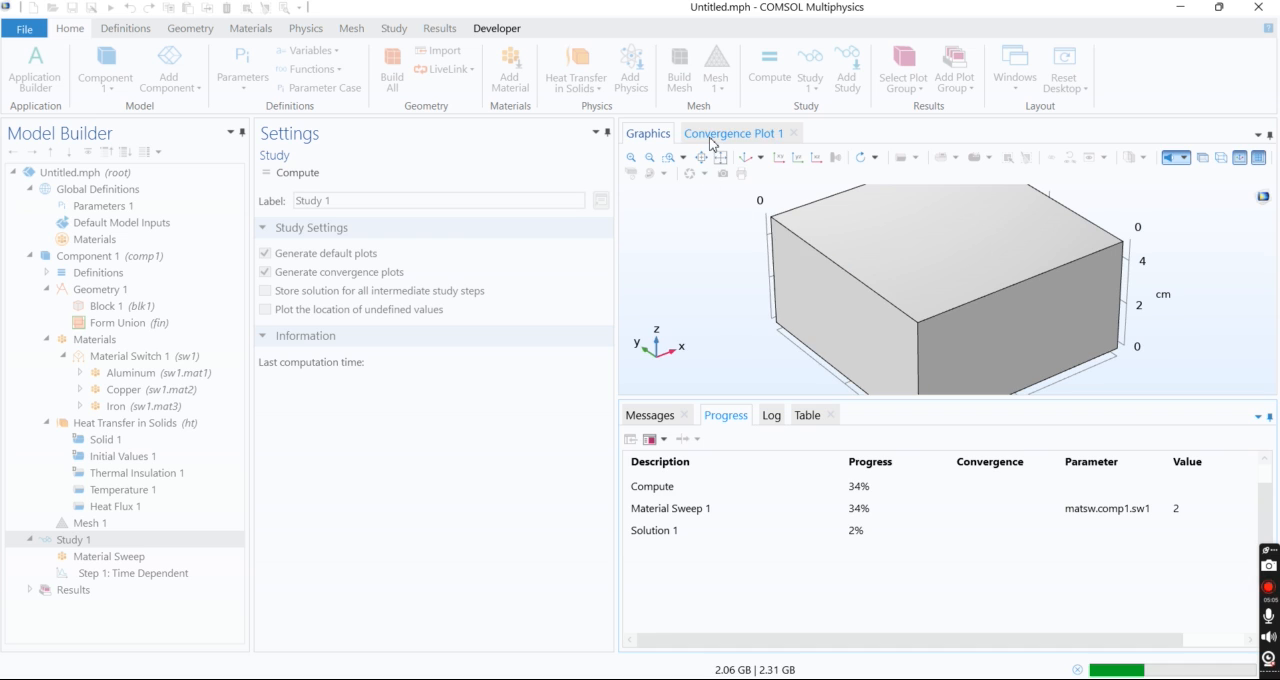
{"action": "left_click", "coordinate": [733, 133]}
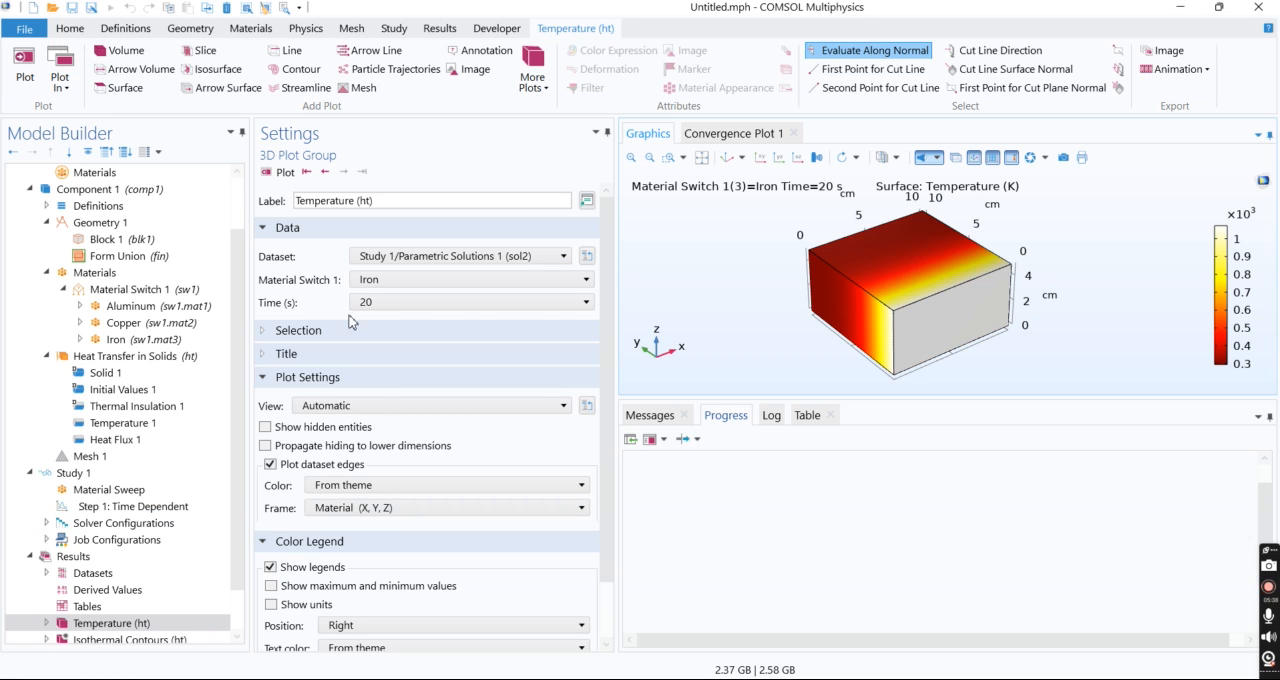
{"action": "mouse_move", "coordinate": [337, 387]}
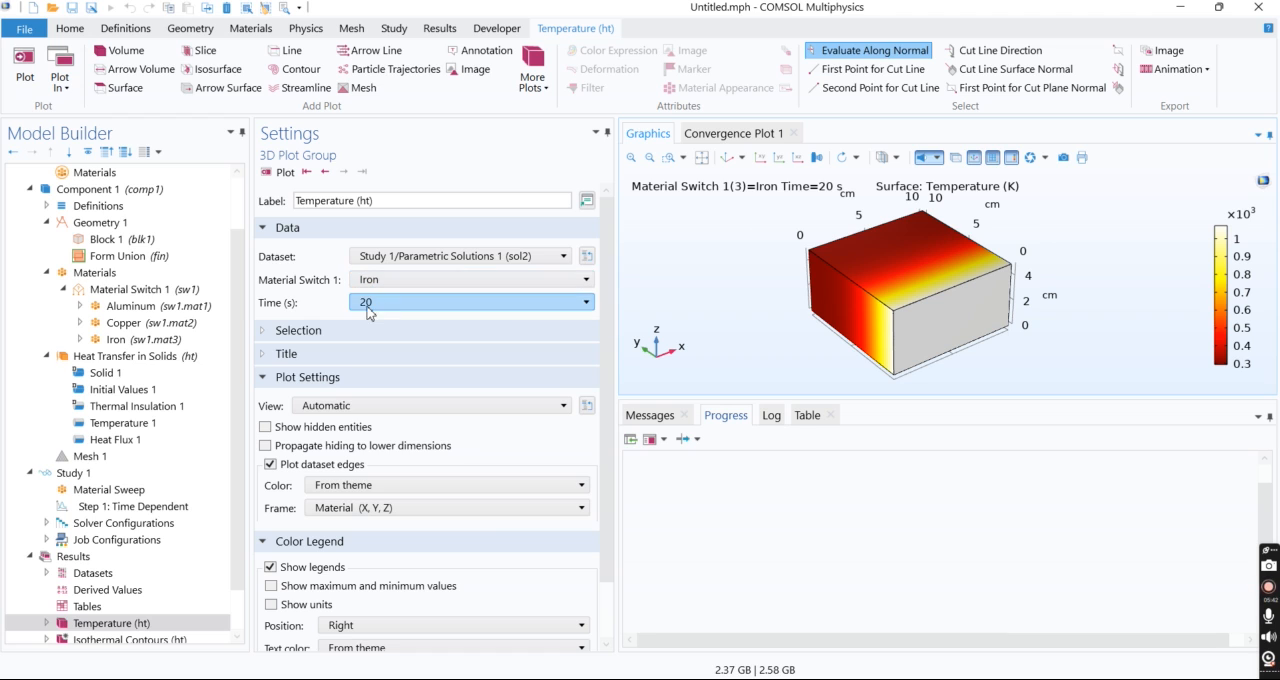
Check output times, plot the Copper case at 20 s, then switch to Aluminum.
{"action": "left_click", "coordinate": [583, 302]}
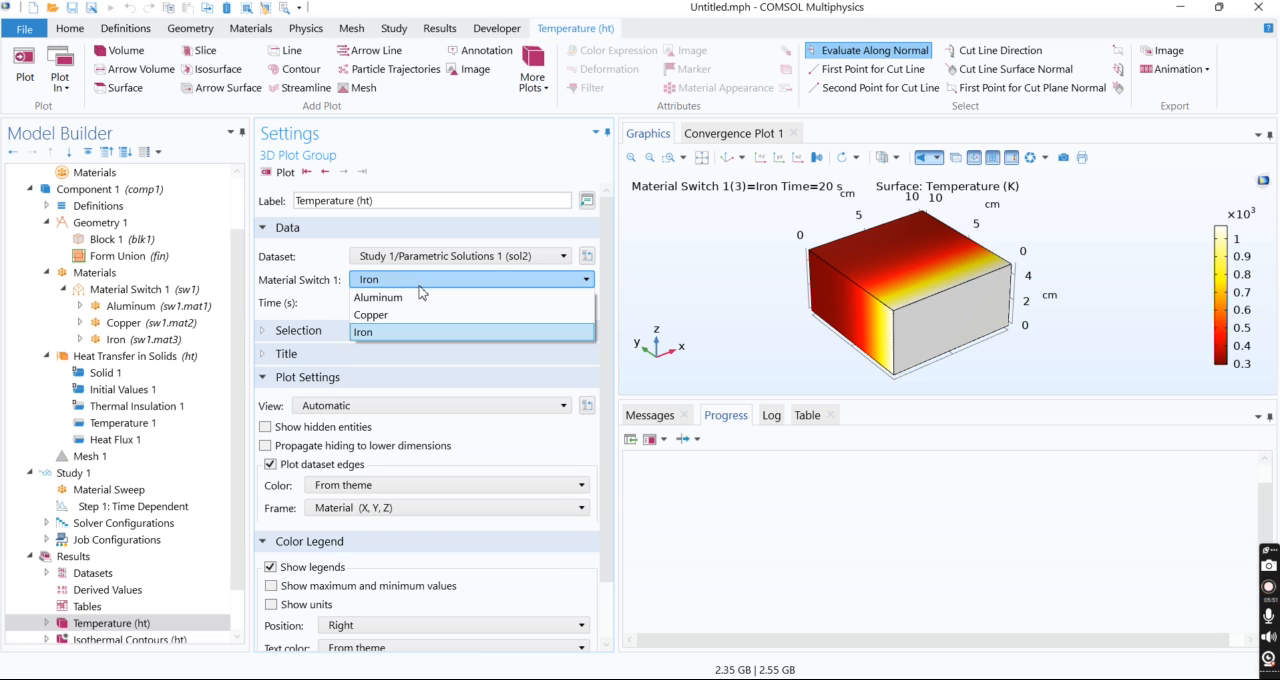
{"action": "left_click", "coordinate": [377, 297]}
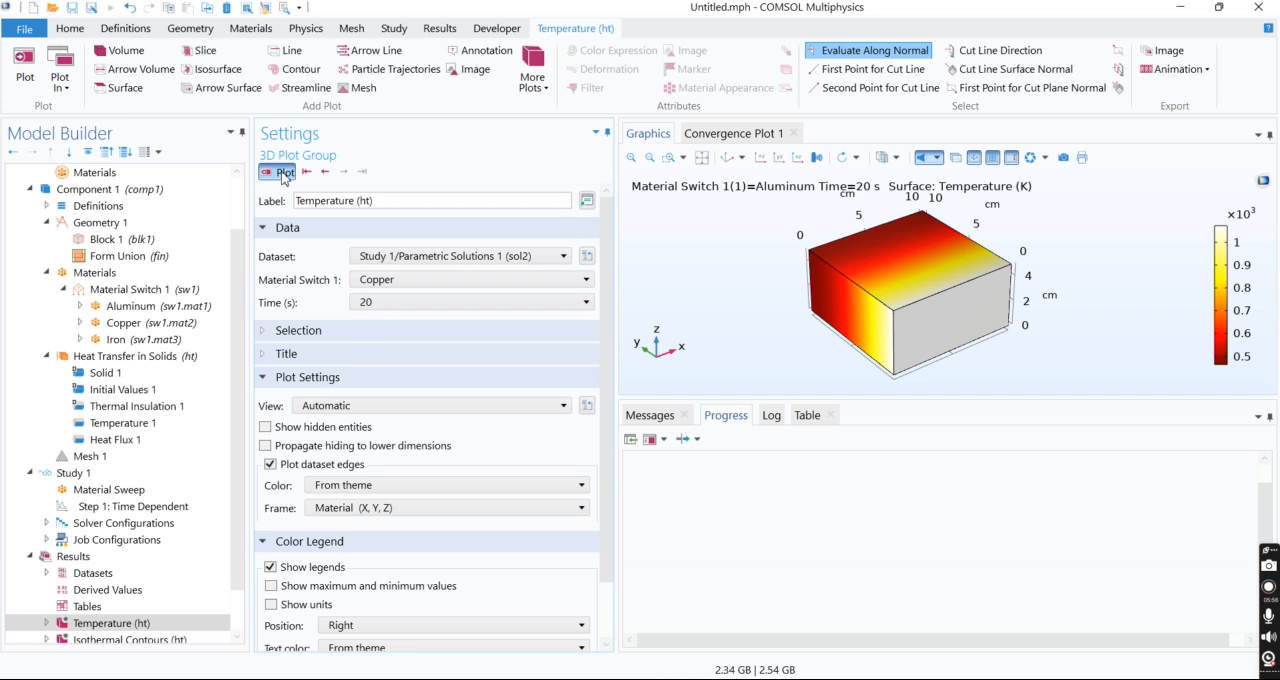
{"action": "left_click", "coordinate": [470, 279]}
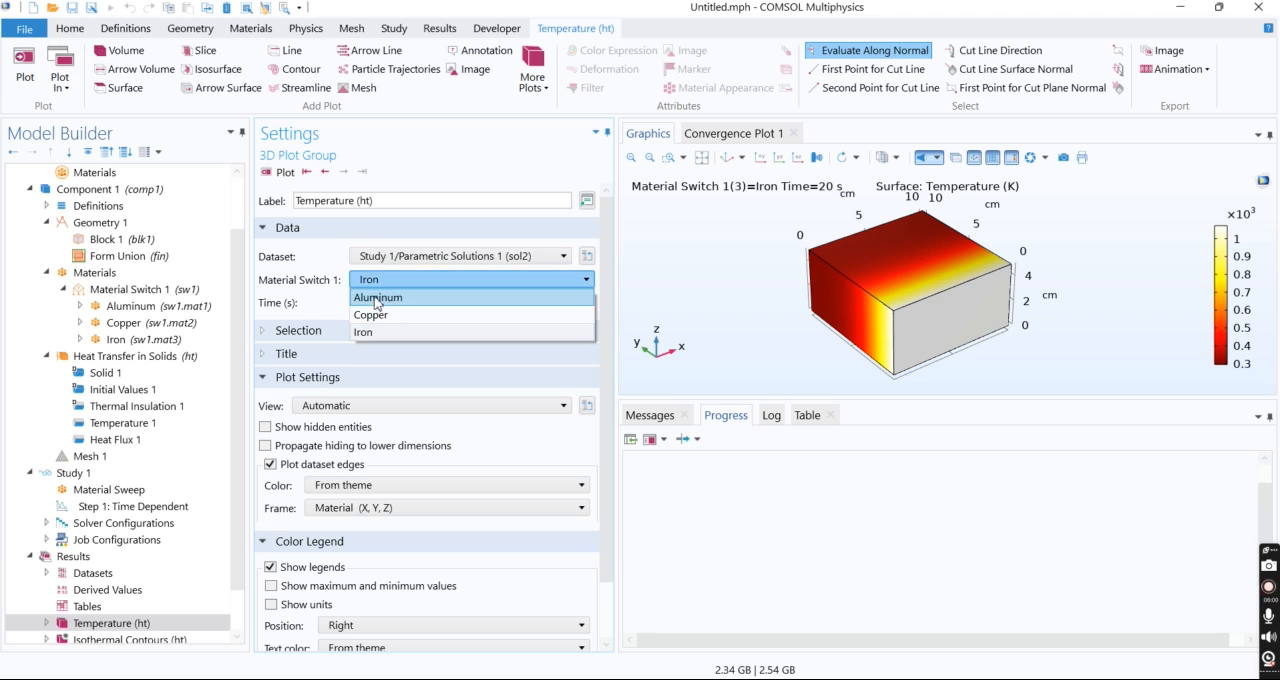
{"action": "left_click", "coordinate": [377, 297]}
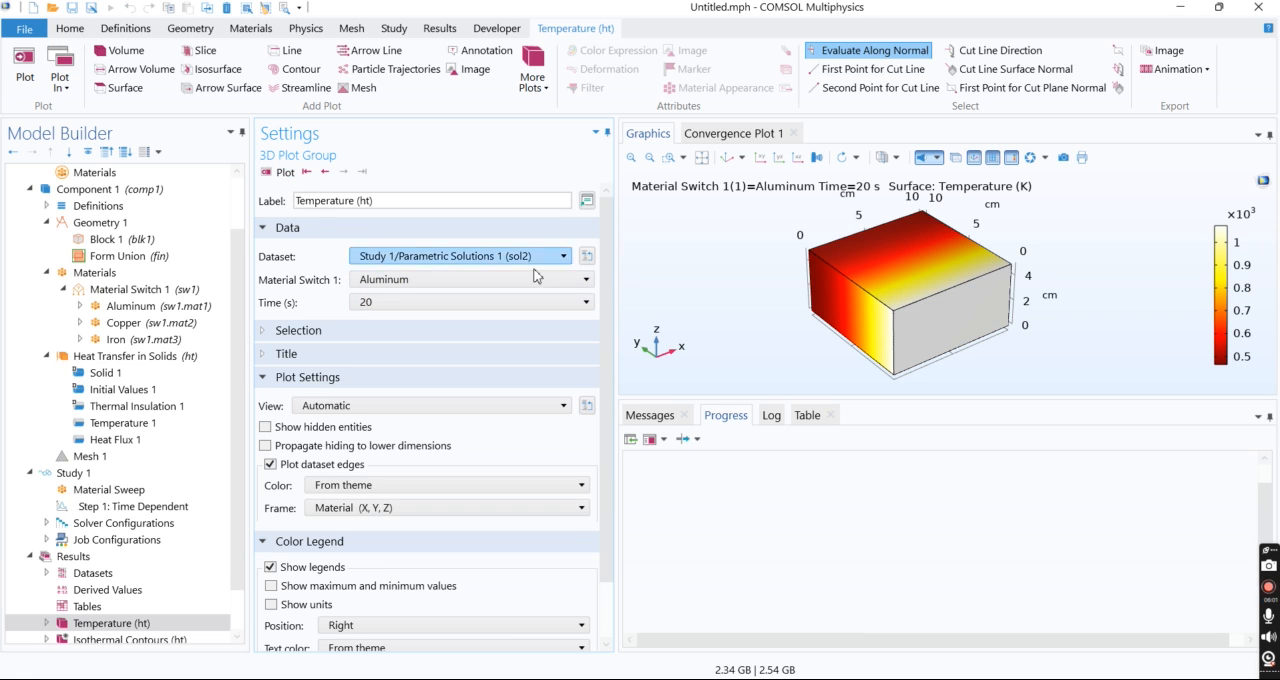